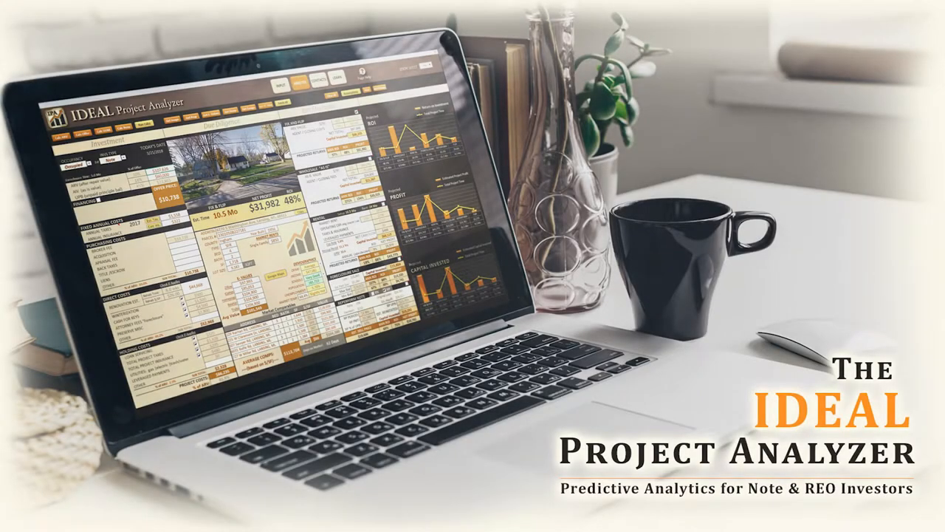
Switch to the Contacts sheet using the CONTACTS button in the top navigation
{"action": "left_click", "coordinate": [597, 20]}
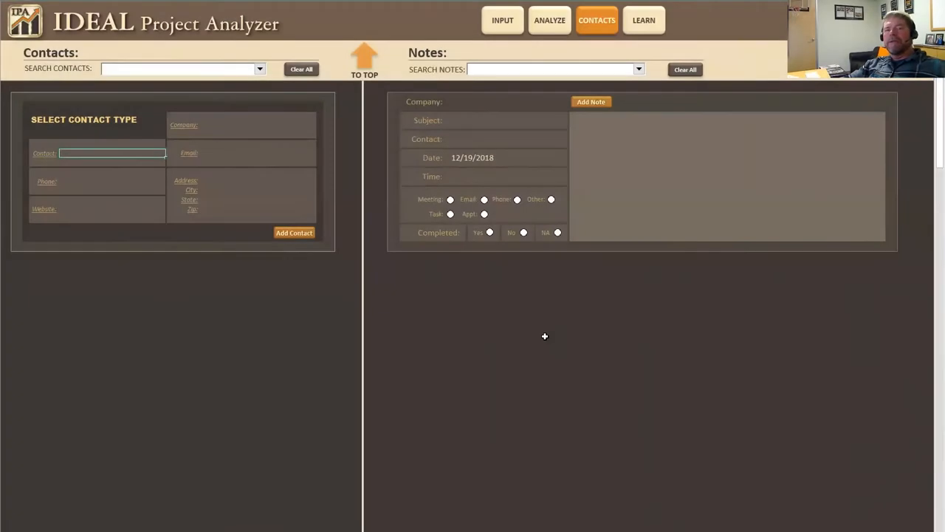
{"action": "mouse_move", "coordinate": [534, 377]}
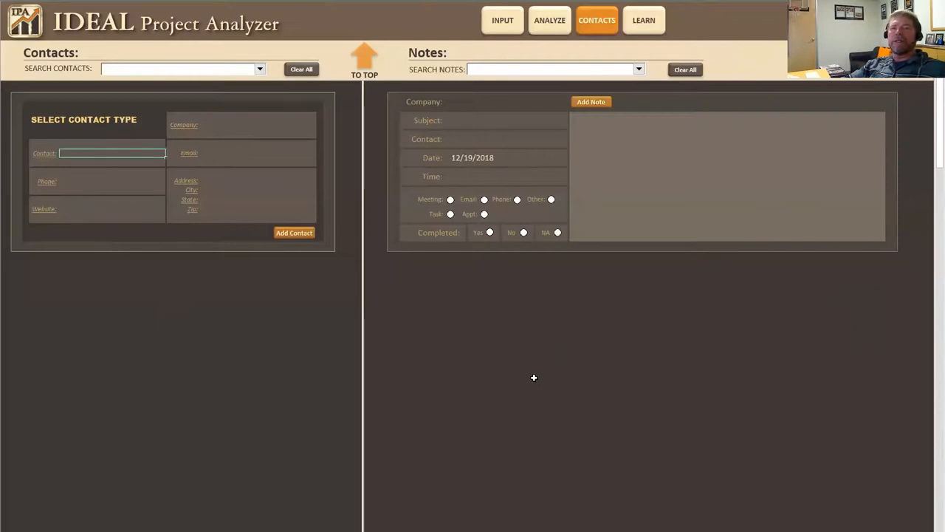
{"action": "mouse_move", "coordinate": [744, 289]}
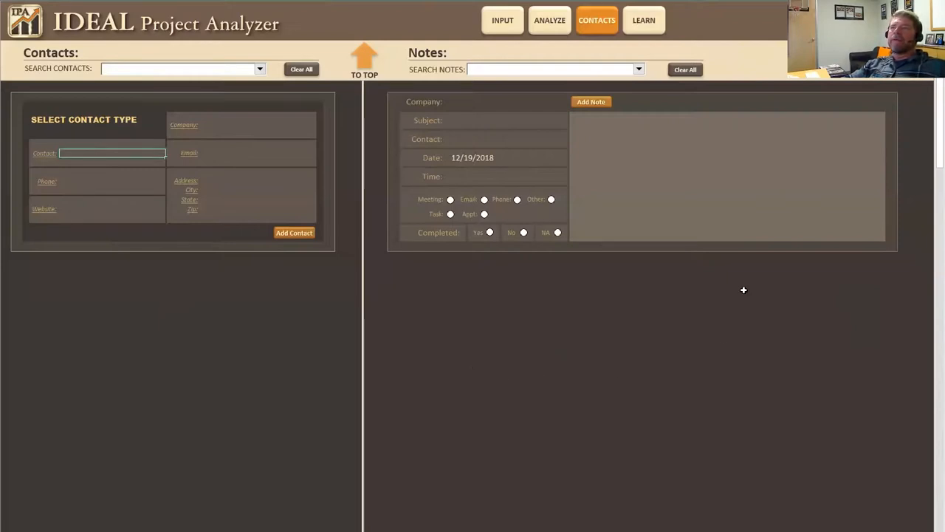
{"action": "mouse_move", "coordinate": [203, 331]}
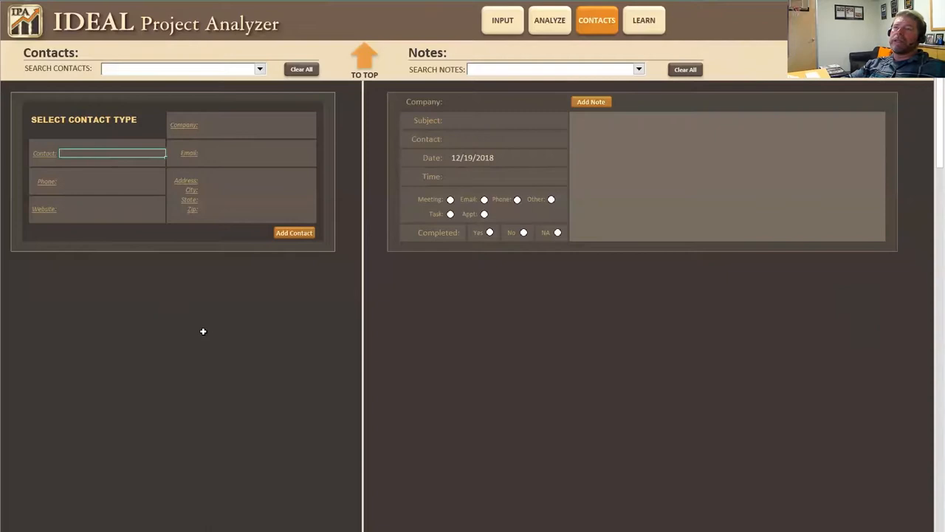
{"action": "mouse_move", "coordinate": [161, 46]}
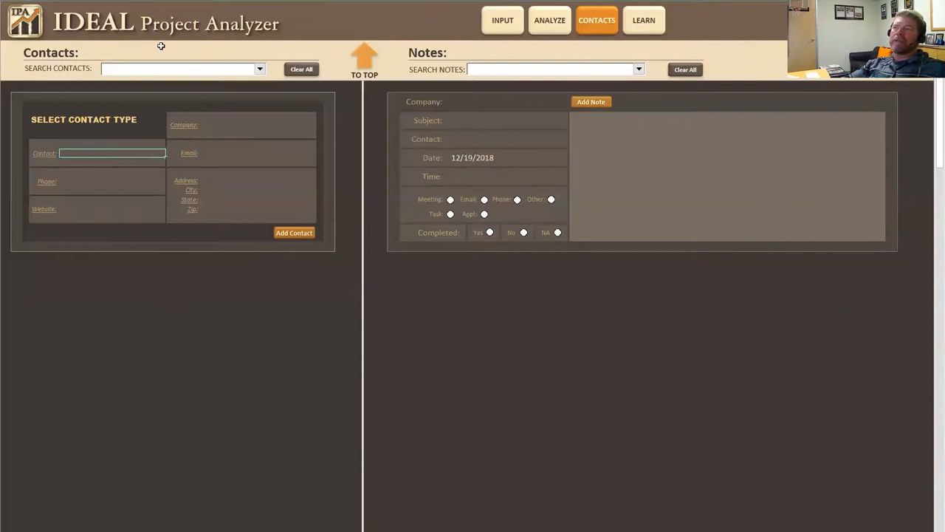
{"action": "mouse_move", "coordinate": [670, 432]}
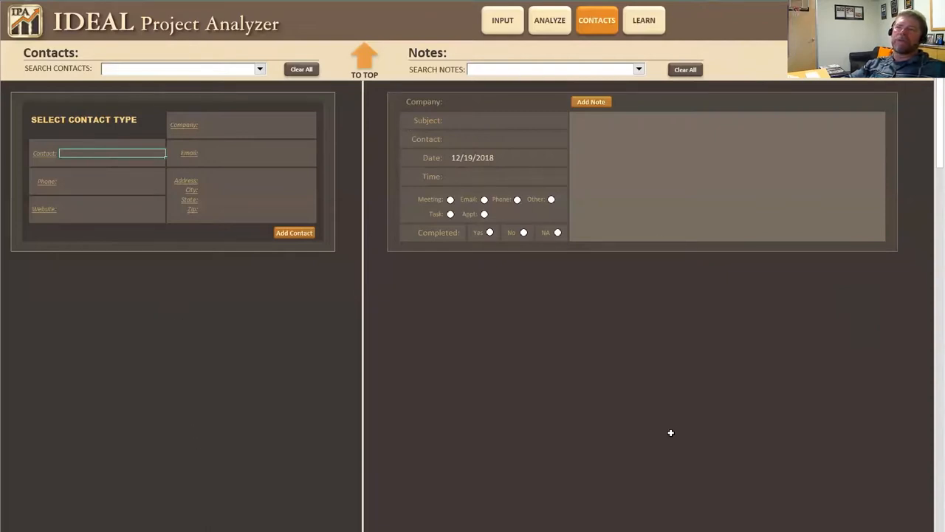
{"action": "mouse_move", "coordinate": [667, 416]}
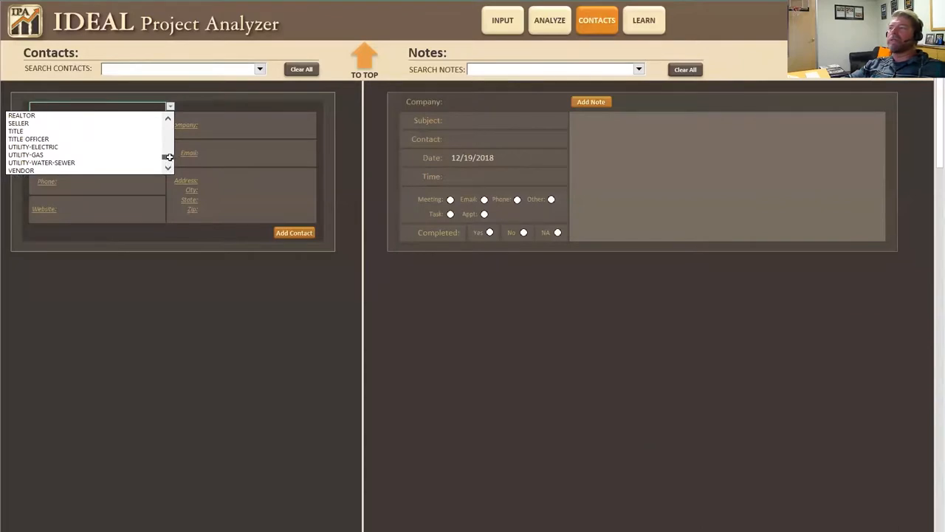
Open the Select Contact Type dropdown listing categories from broker through N/A
{"action": "scroll", "scroll_direction": "up", "scroll_amount": 3}
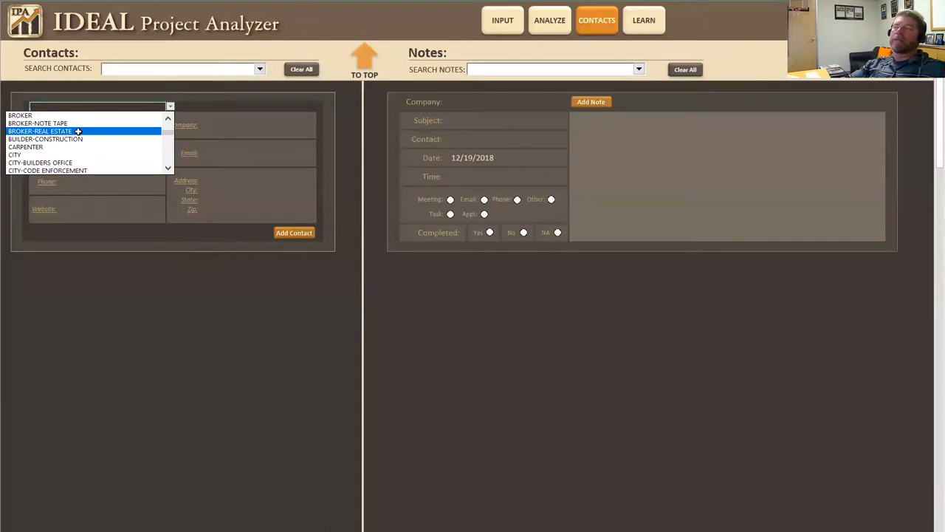
{"action": "mouse_move", "coordinate": [103, 128]}
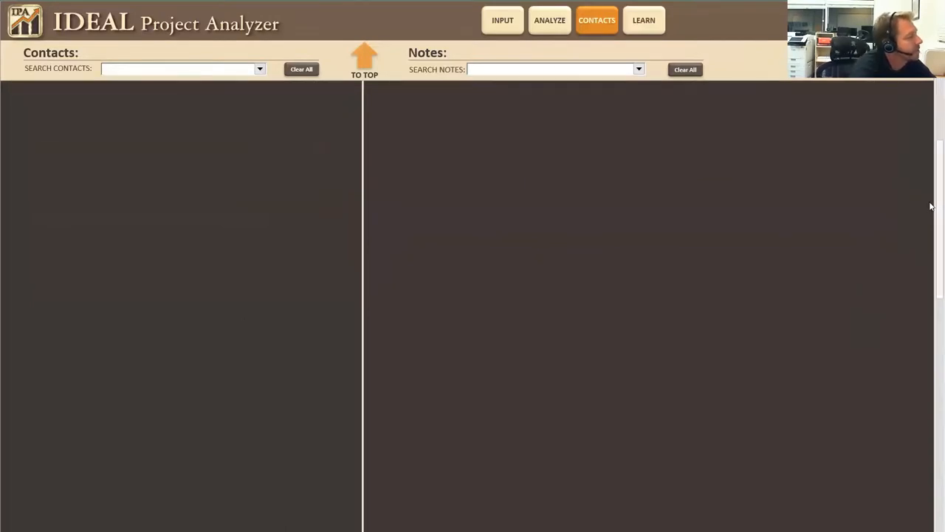
{"action": "left_click", "coordinate": [597, 20]}
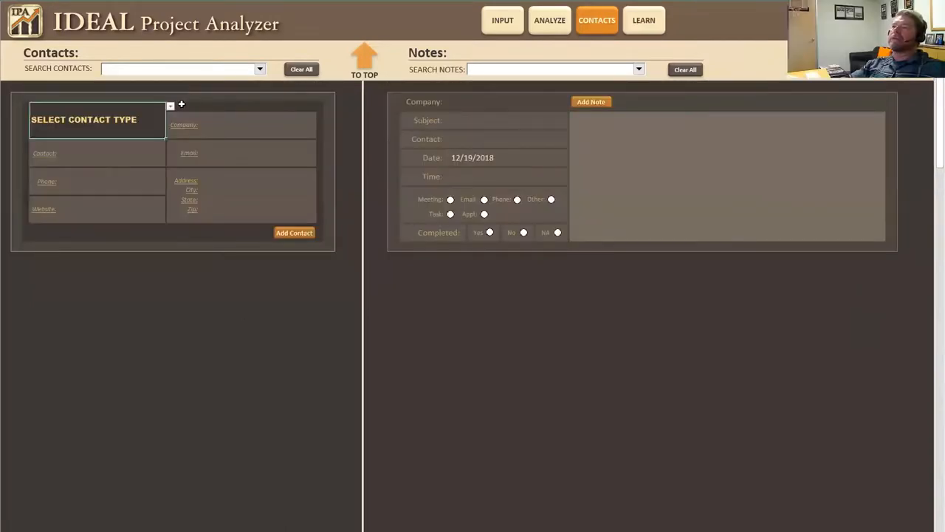
{"action": "left_click", "coordinate": [170, 107]}
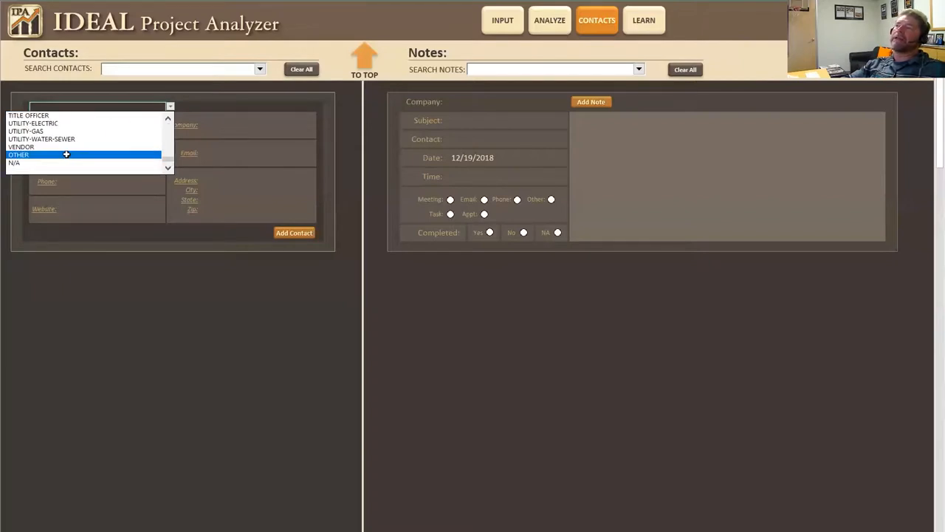
{"action": "mouse_move", "coordinate": [77, 146]}
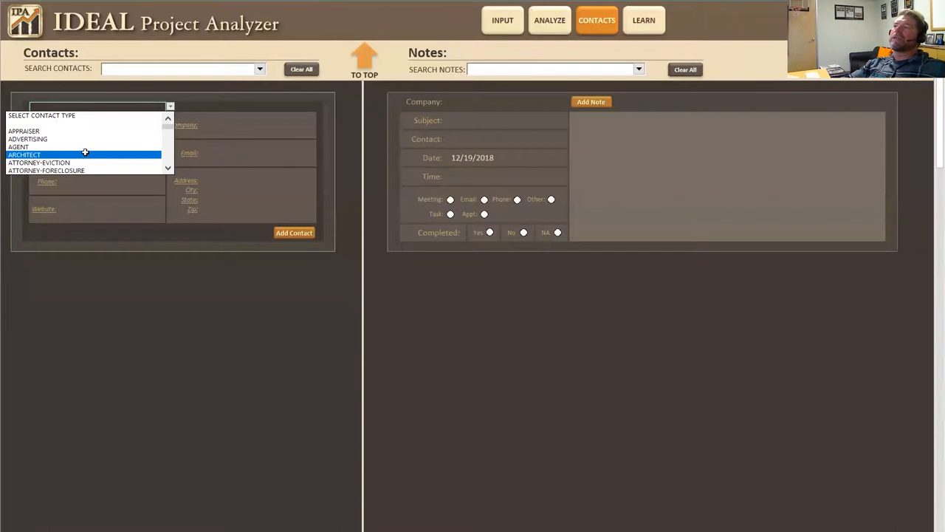
{"action": "left_click", "coordinate": [84, 155]}
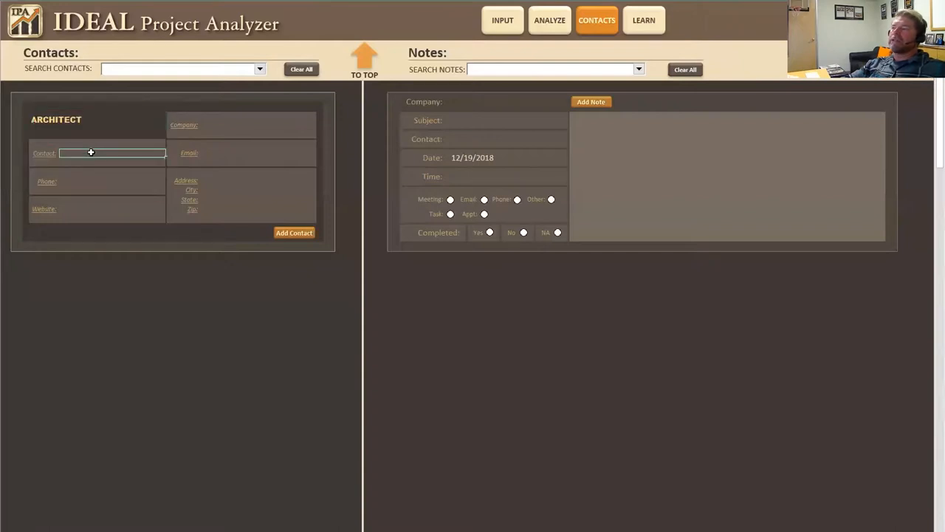
{"action": "type", "text": "wretewr"}
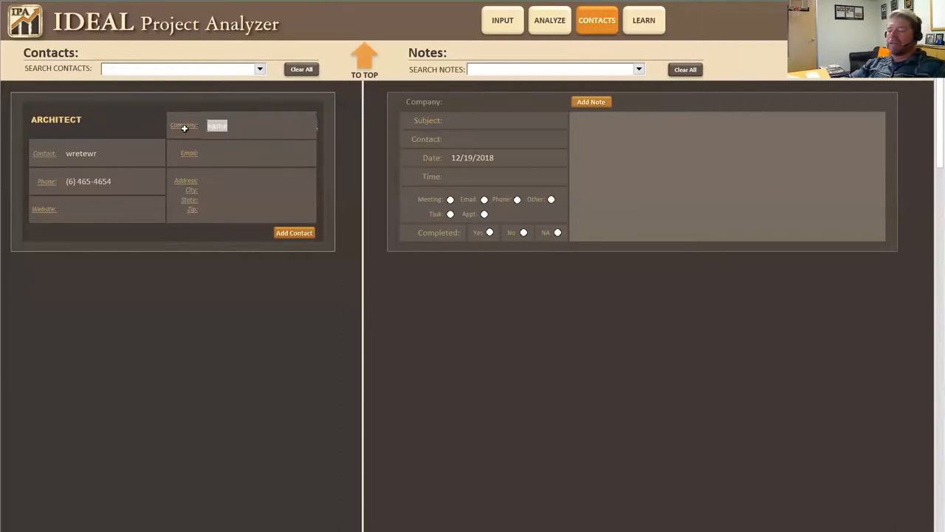
{"action": "type", "text": "Company 1"}
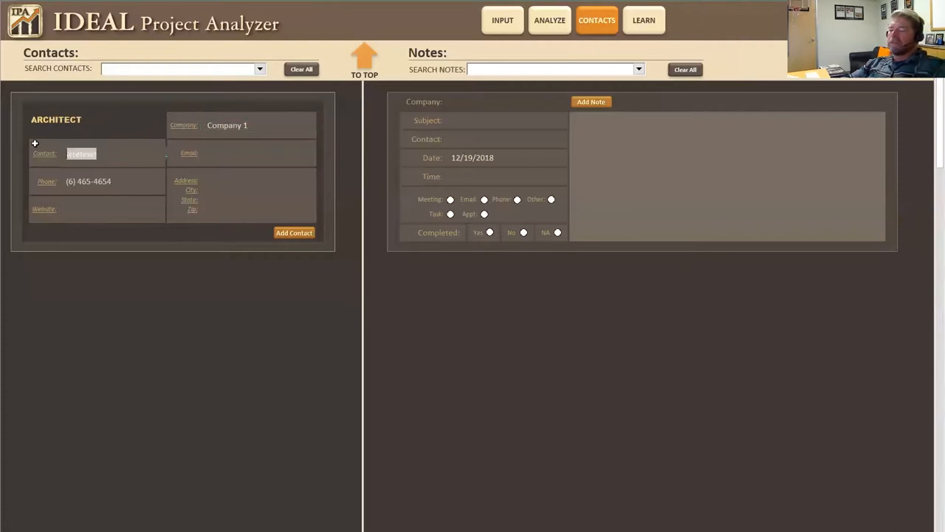
{"action": "type", "text": "Contact"}
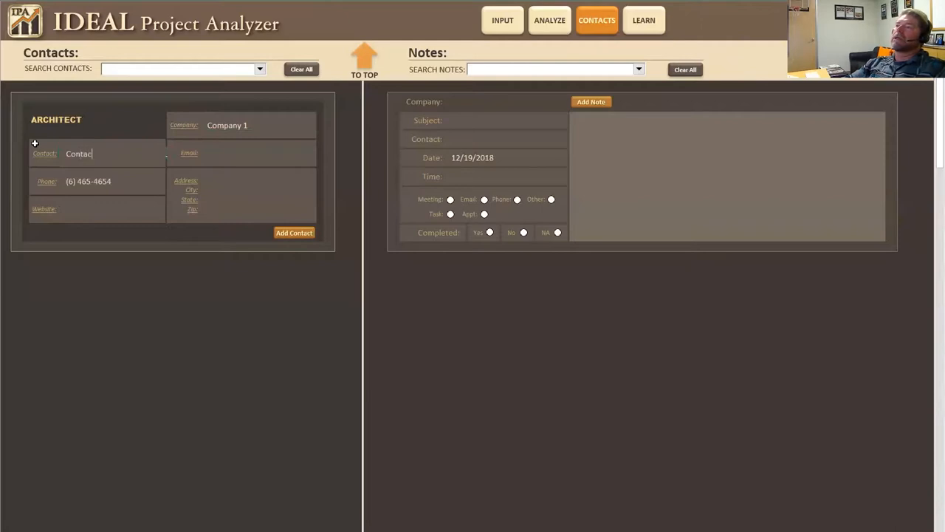
{"action": "type", "text": "1"}
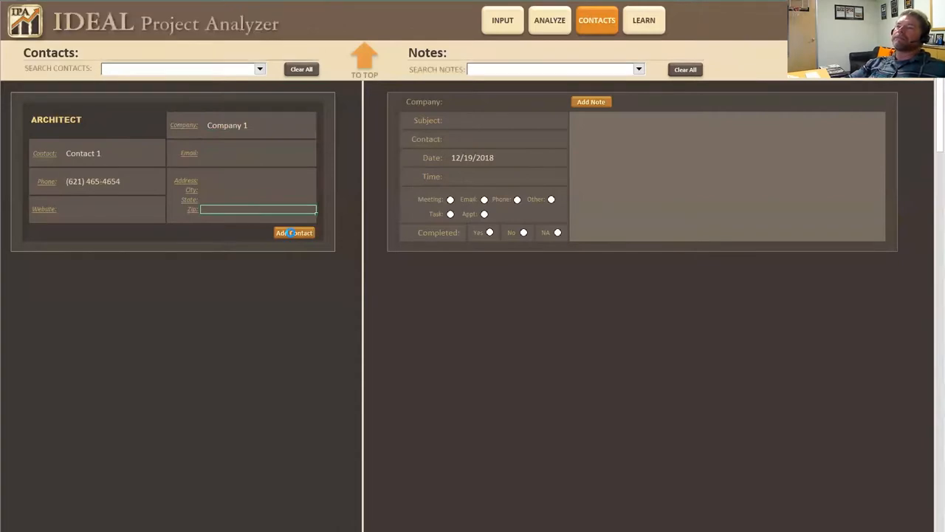
Save the Company 1 architect contact with Add Contact
{"action": "left_click", "coordinate": [294, 232]}
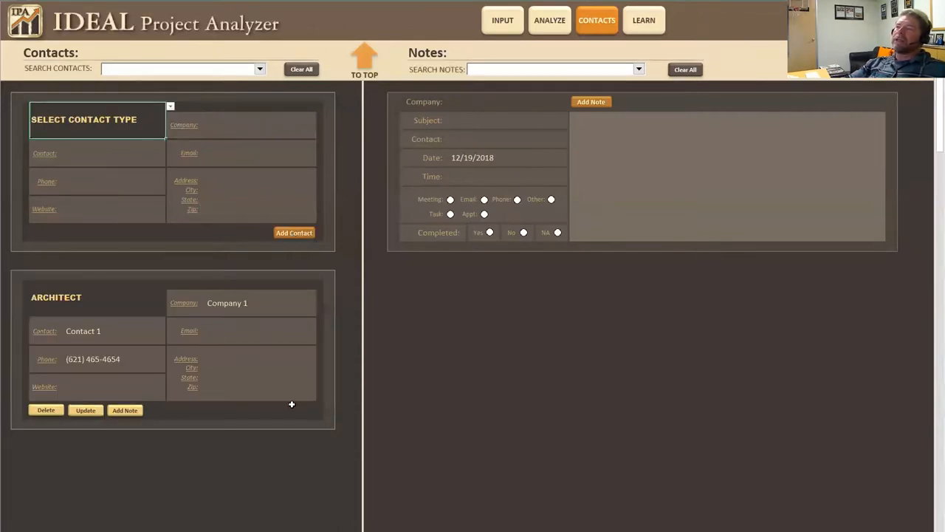
{"action": "mouse_move", "coordinate": [147, 376]}
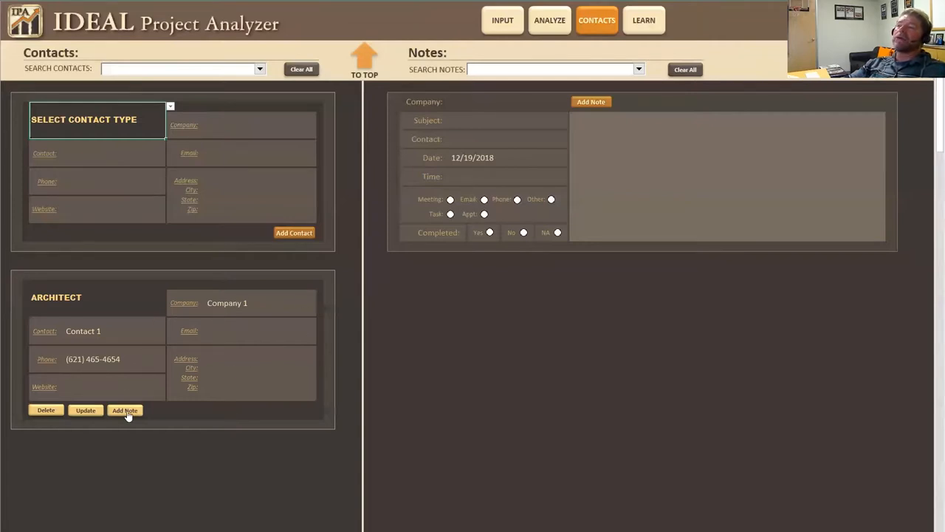
{"action": "mouse_move", "coordinate": [142, 415]}
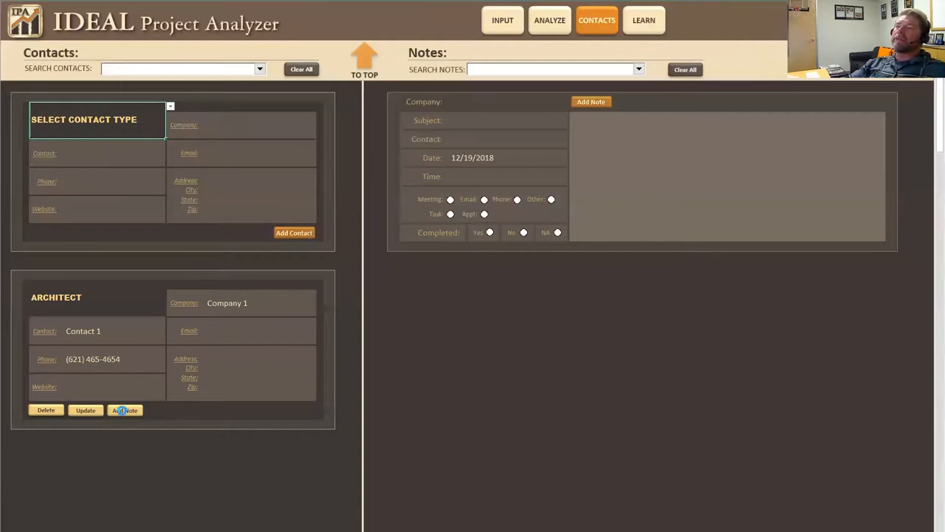
Set Company 1's architect note to Email with Completed: Yes, and confirm the update
{"action": "left_click", "coordinate": [125, 410]}
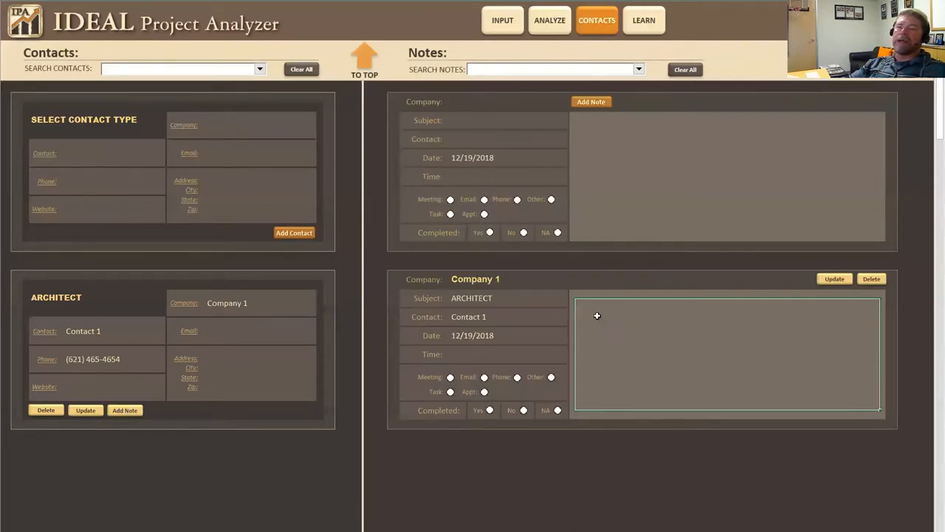
{"action": "mouse_move", "coordinate": [634, 329]}
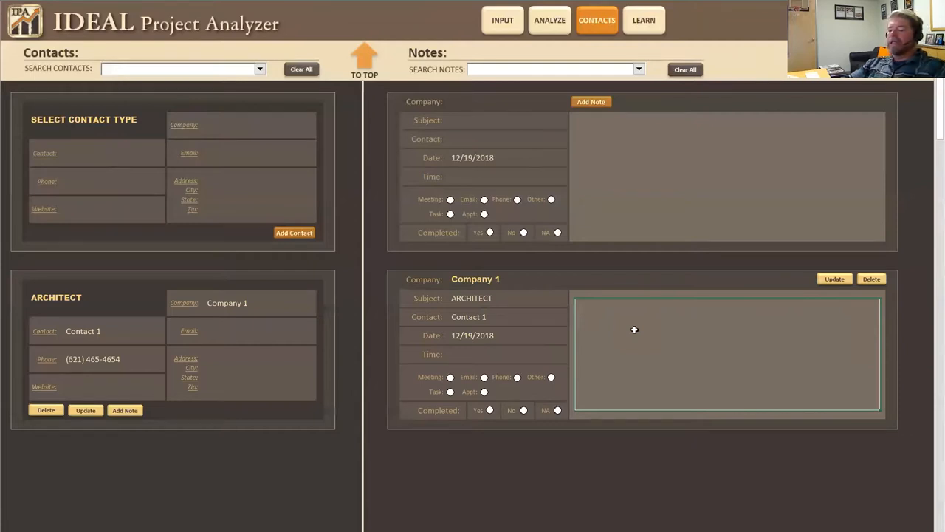
{"action": "type", "text": "type"}
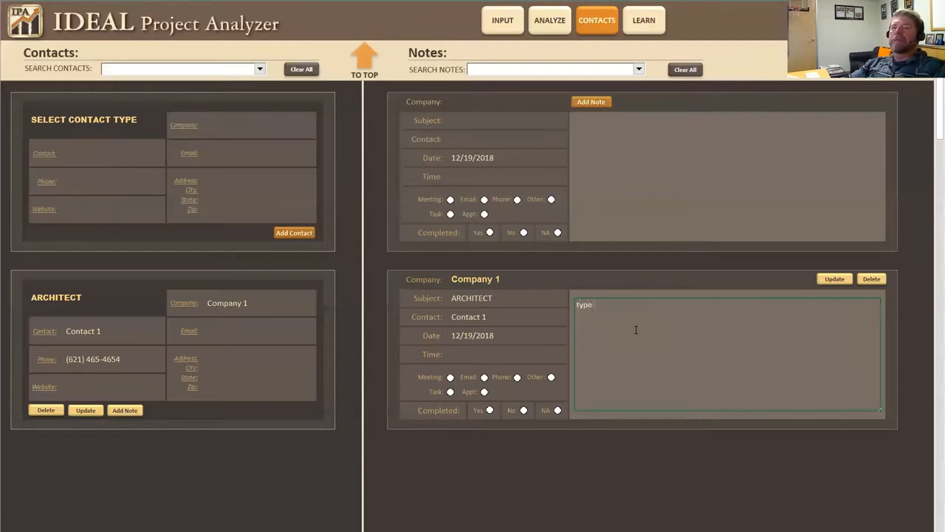
{"action": "type", "text": "s"}
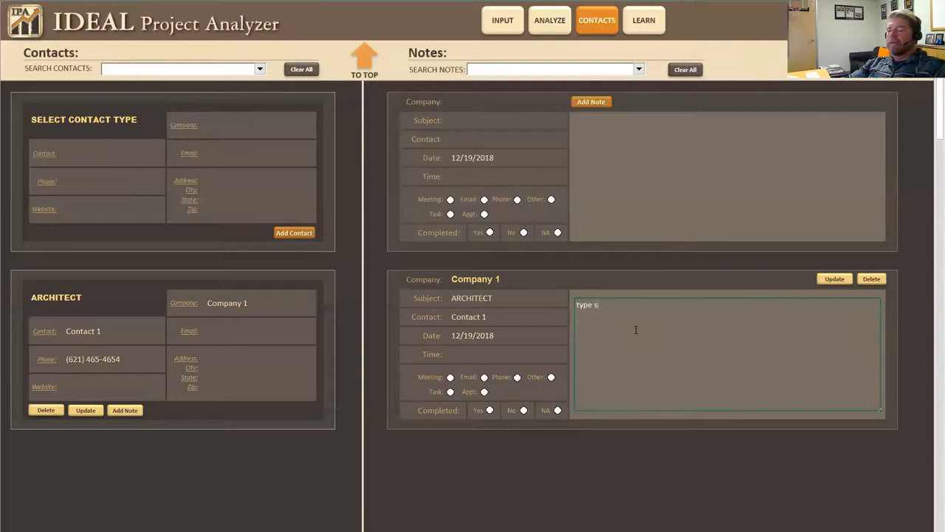
{"action": "type", "text": "omething"}
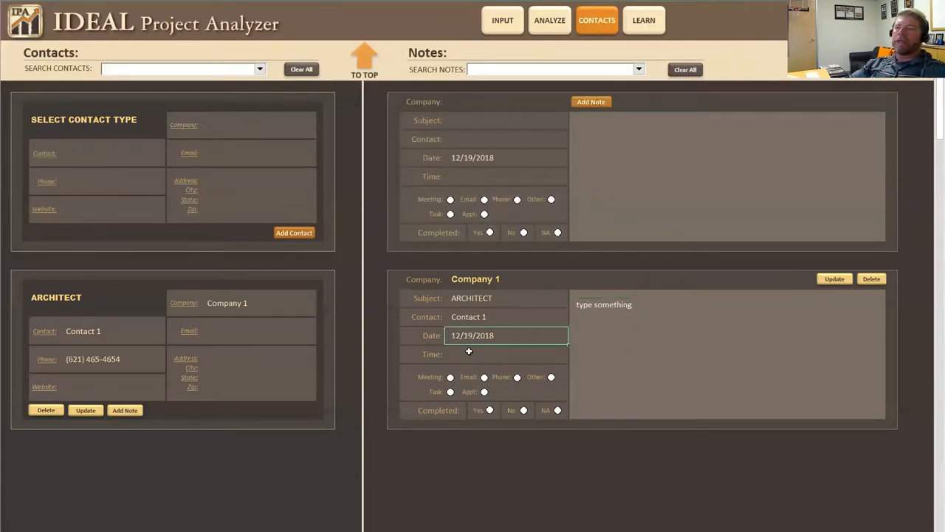
{"action": "left_click", "coordinate": [507, 316]}
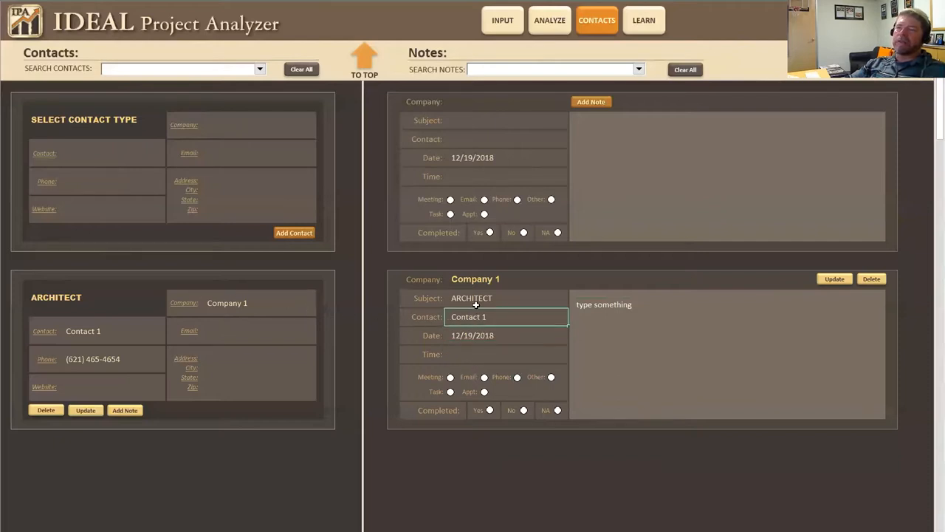
{"action": "mouse_move", "coordinate": [225, 311]}
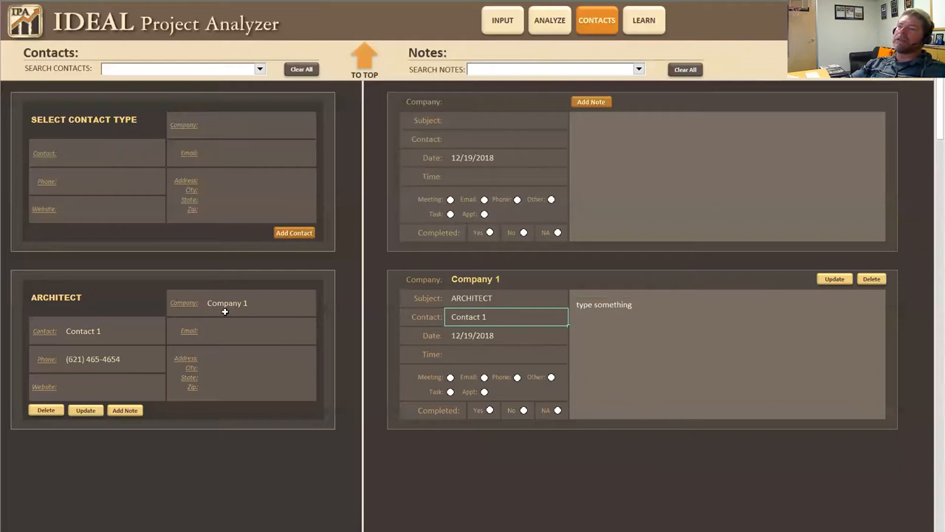
{"action": "mouse_move", "coordinate": [476, 398]}
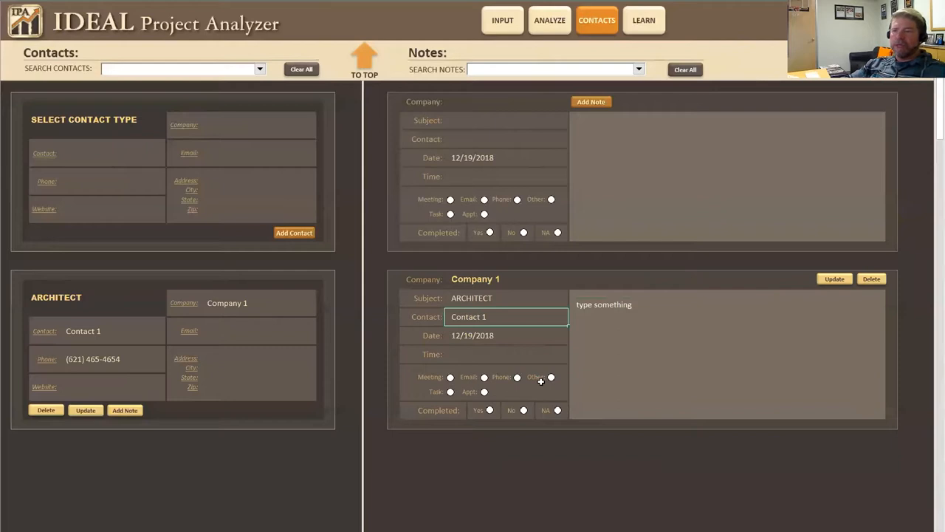
{"action": "mouse_move", "coordinate": [467, 410]}
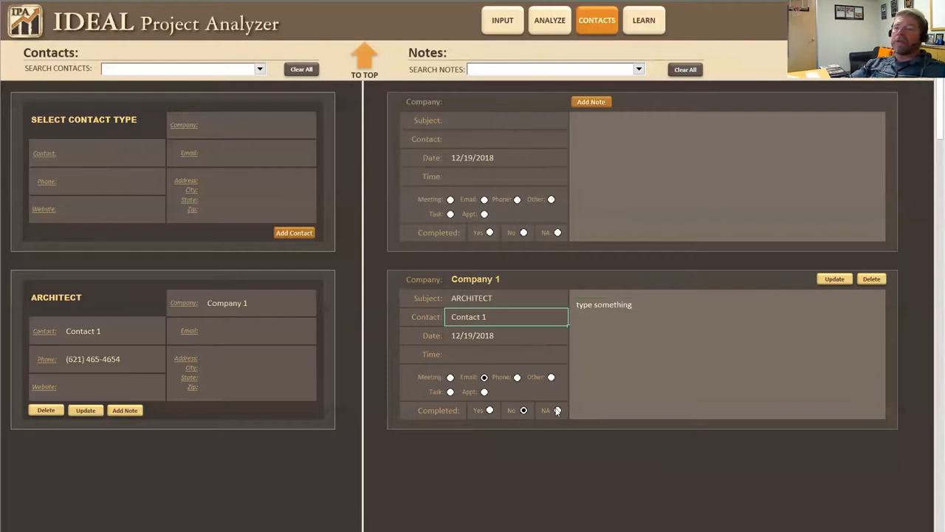
{"action": "left_click", "coordinate": [489, 410]}
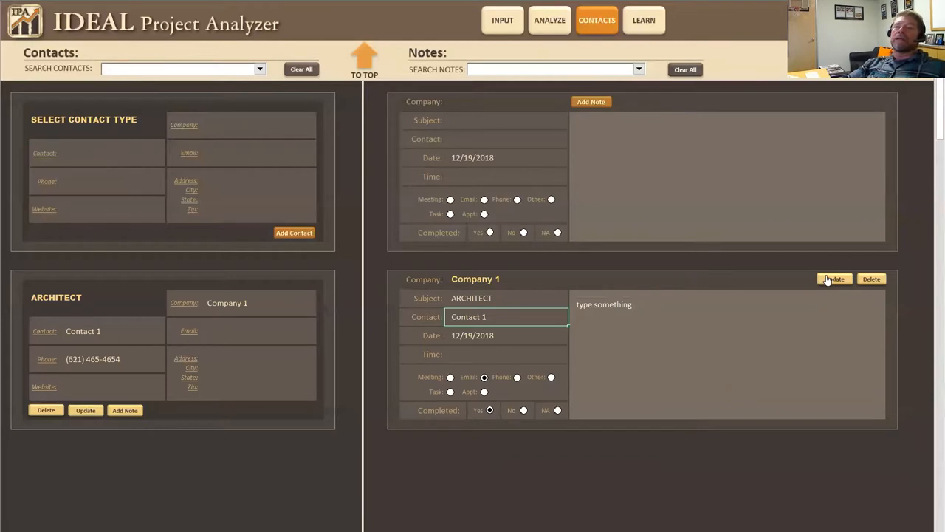
{"action": "left_click", "coordinate": [834, 278]}
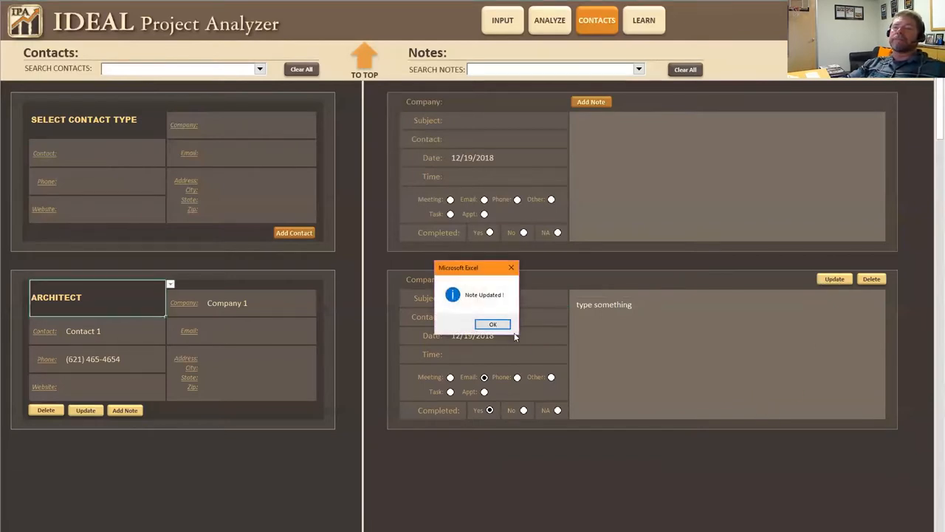
{"action": "left_click", "coordinate": [493, 323]}
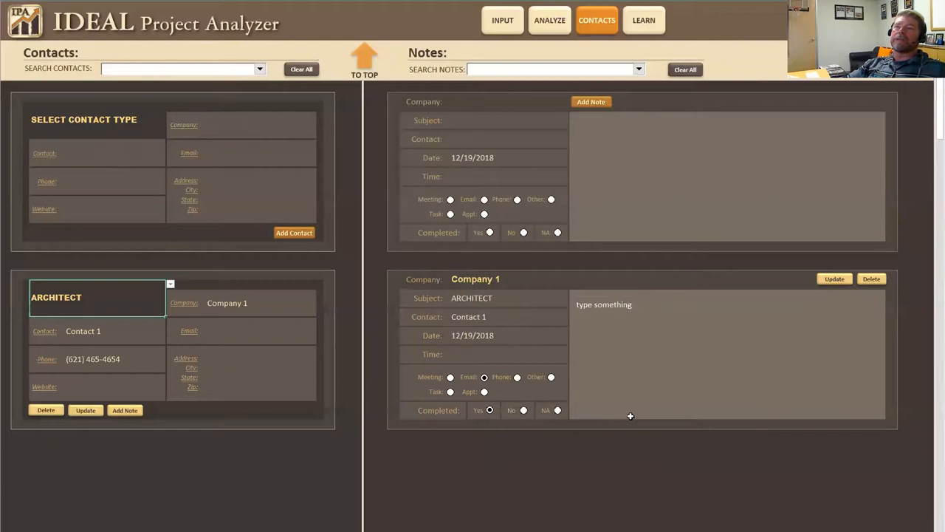
{"action": "mouse_move", "coordinate": [260, 338]}
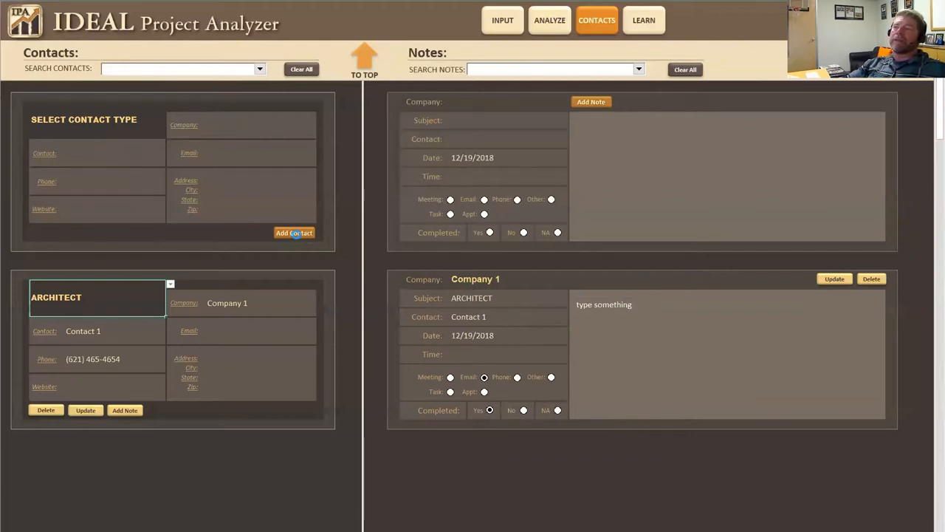
Enter a CONTRACTOR-GENERAL contact with Contact 2 and Company 2
{"action": "left_click", "coordinate": [294, 233]}
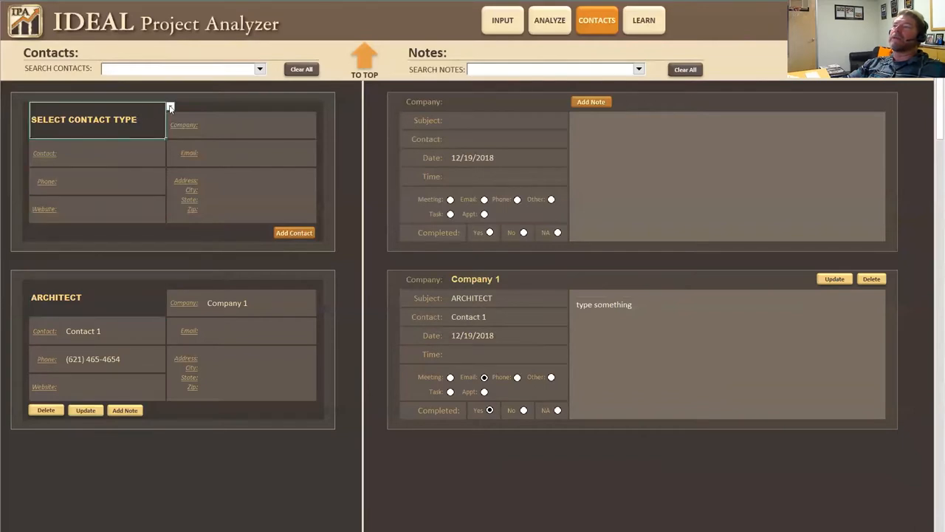
{"action": "left_click", "coordinate": [170, 107]}
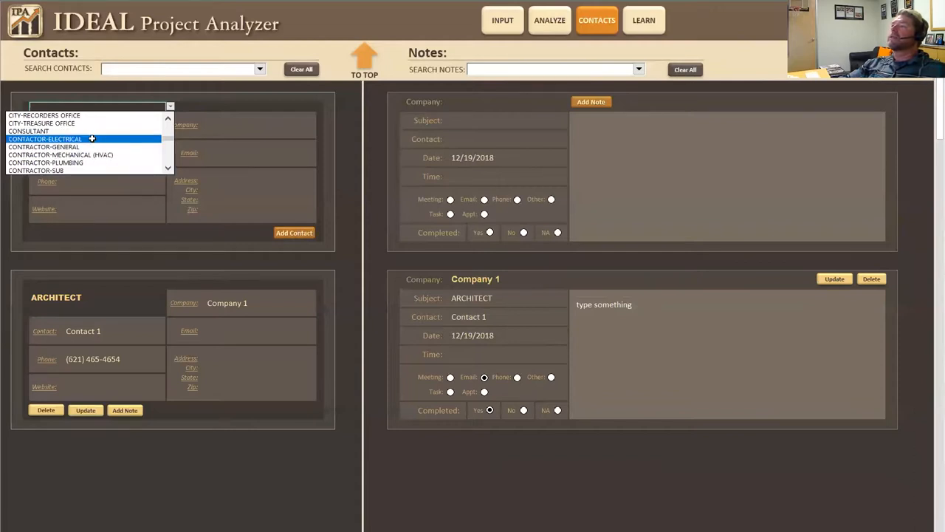
{"action": "left_click", "coordinate": [44, 146]}
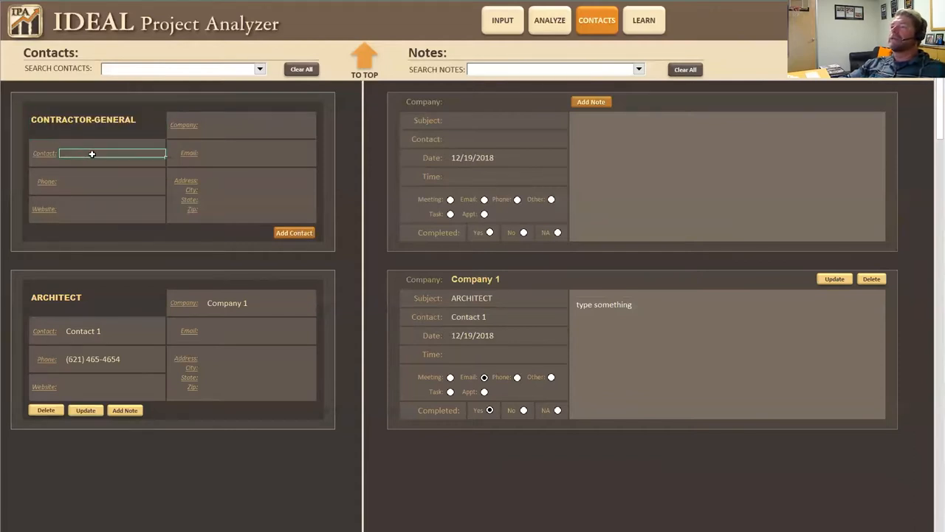
{"action": "type", "text": "Cont"}
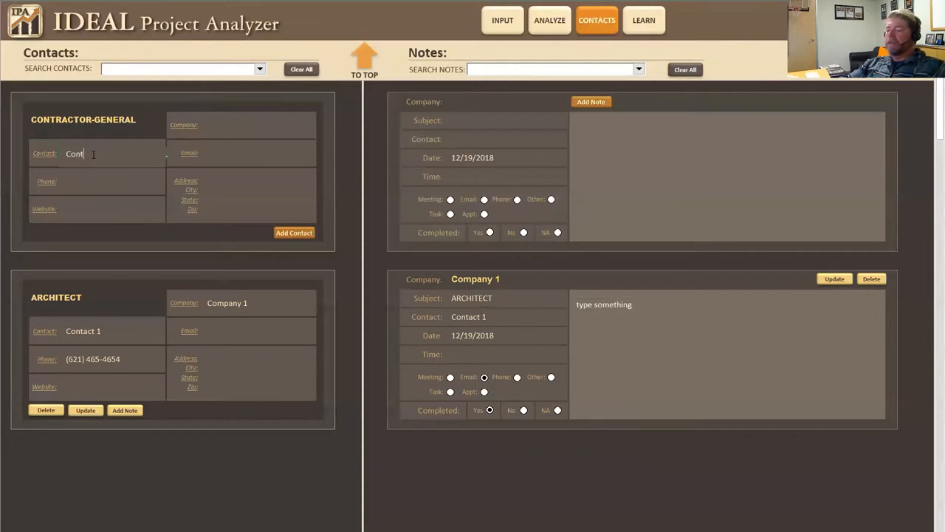
{"action": "type", "text": "act 2"}
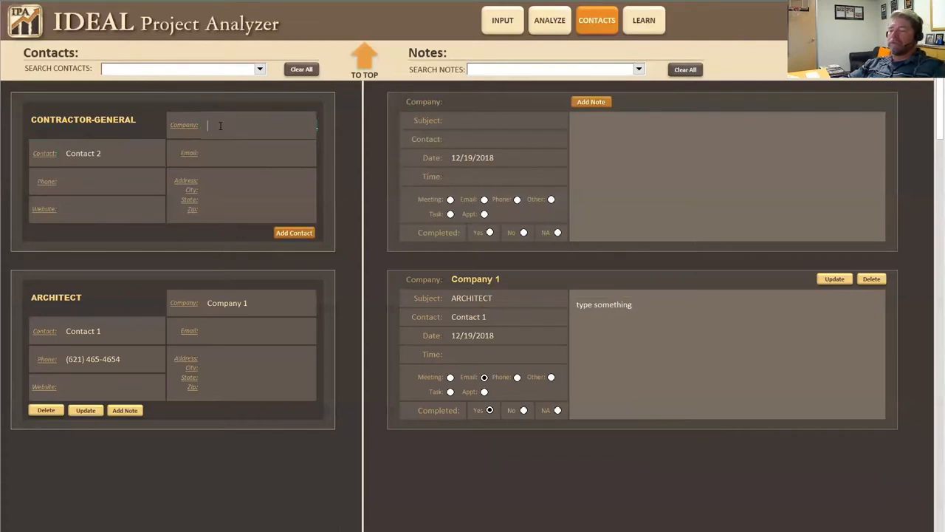
{"action": "type", "text": "Company 2"}
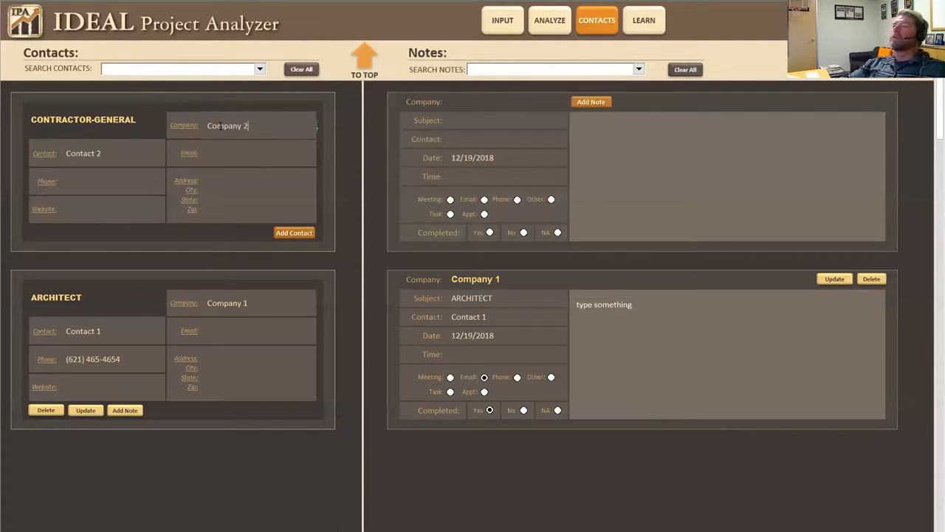
{"action": "left_click", "coordinate": [258, 153]}
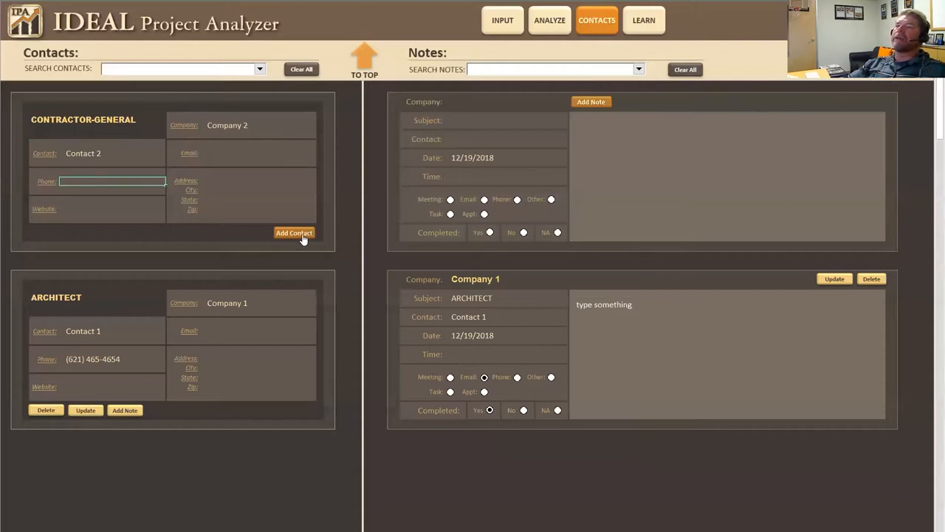
Save the Company 2 contractor contact and write 'Company 2 note' in its linked note
{"action": "left_click", "coordinate": [294, 233]}
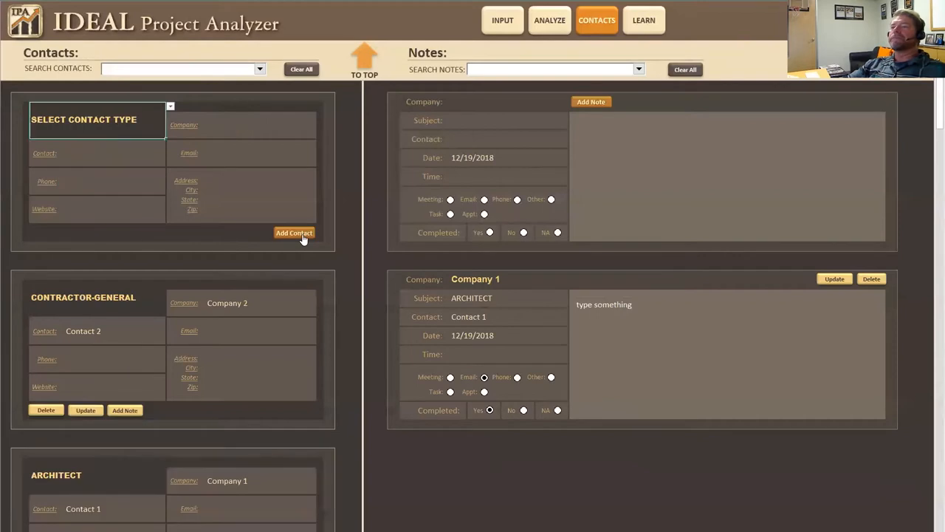
{"action": "scroll", "scroll_direction": "down", "scroll_amount": 3}
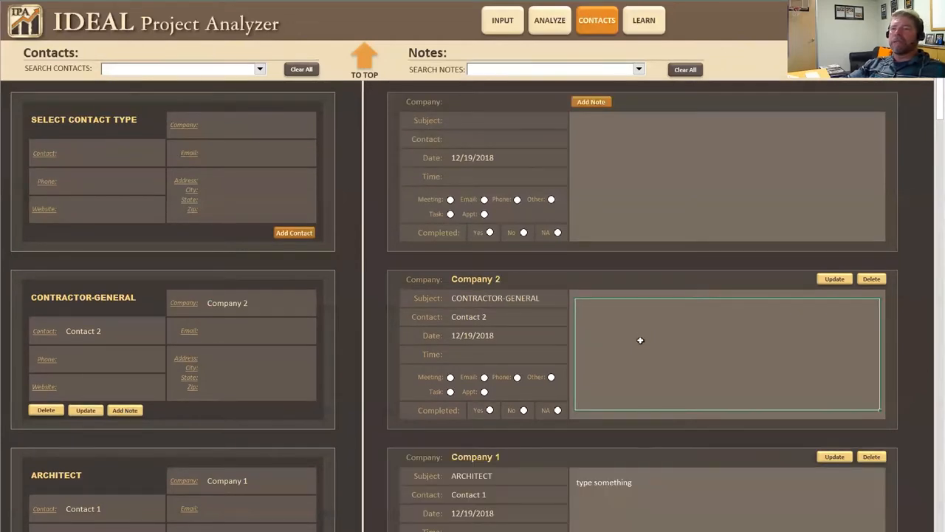
{"action": "type", "text": "C"}
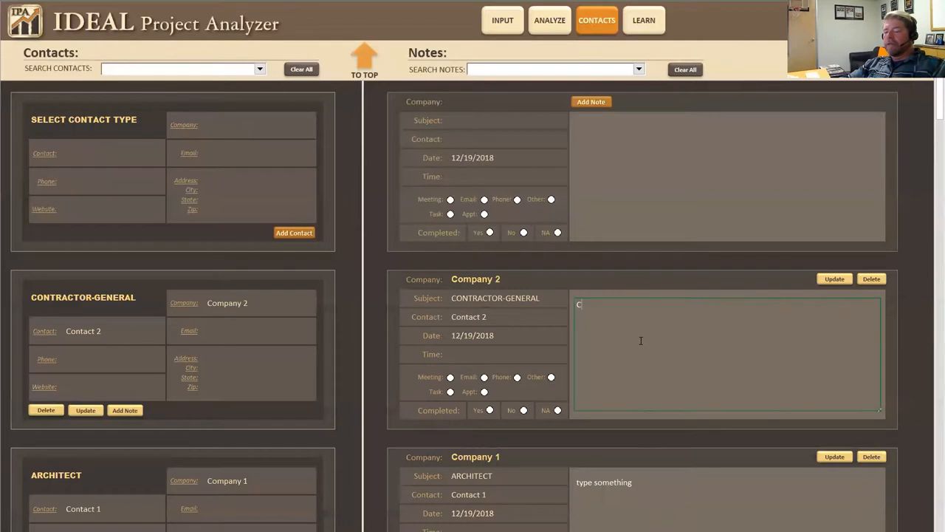
{"action": "type", "text": "ompany 2 not"}
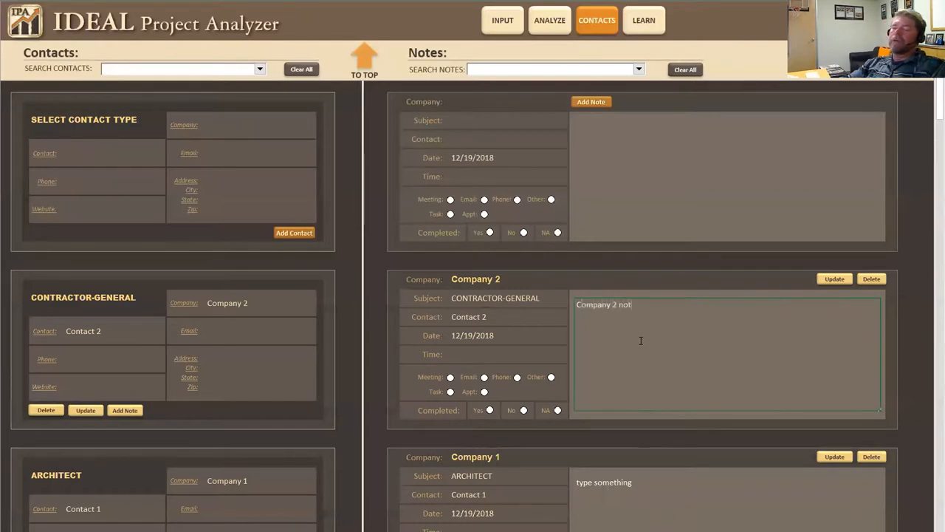
{"action": "type", "text": "e"}
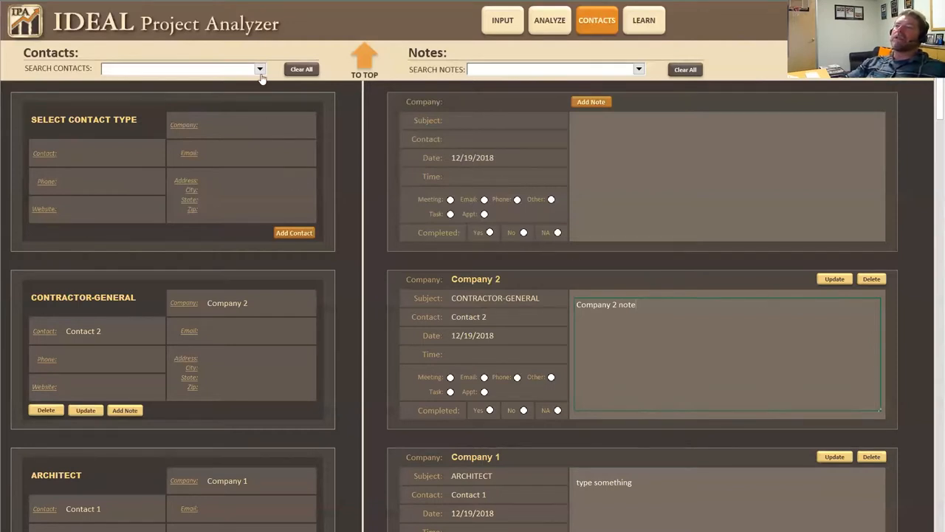
{"action": "mouse_move", "coordinate": [306, 343]}
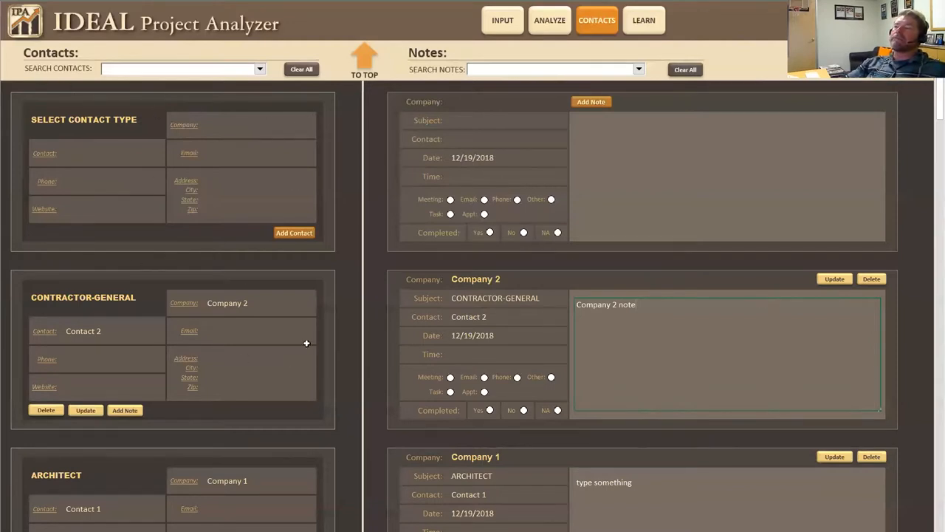
{"action": "left_click", "coordinate": [260, 68]}
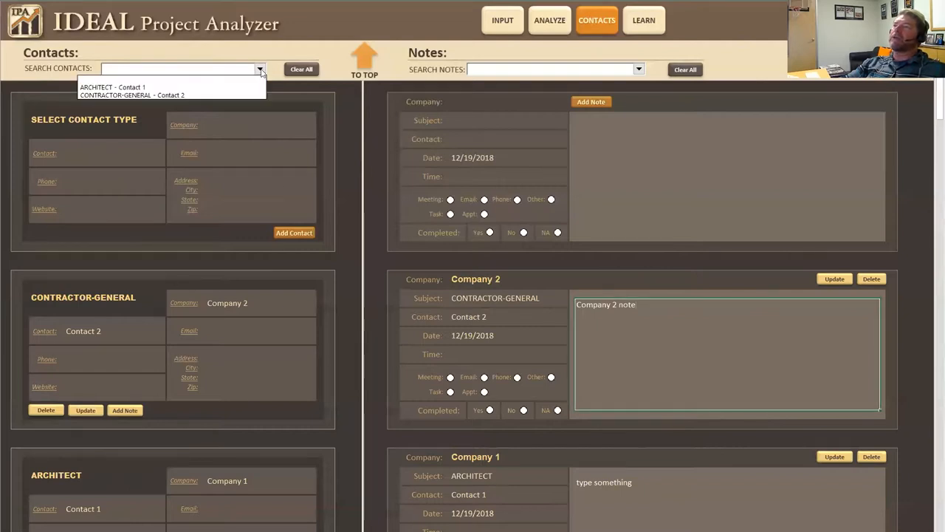
{"action": "mouse_move", "coordinate": [132, 94]}
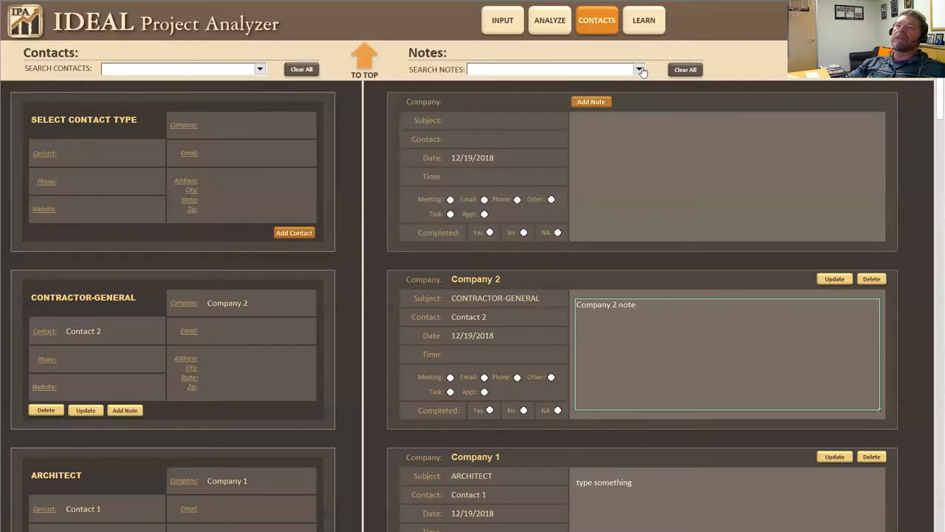
{"action": "left_click", "coordinate": [638, 69]}
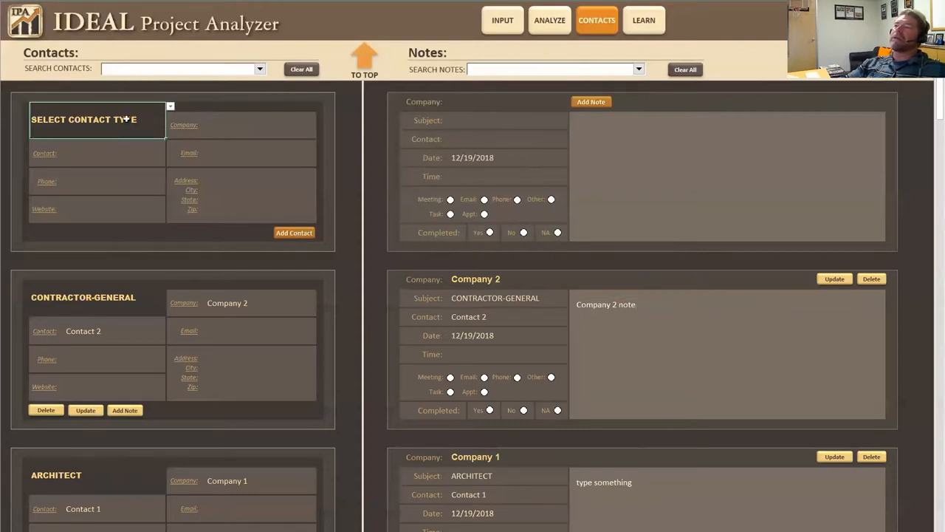
Add an ATTORNEY-EVICTION contact with Contact 3 and company 'Conmpany 3'
{"action": "left_click", "coordinate": [170, 106]}
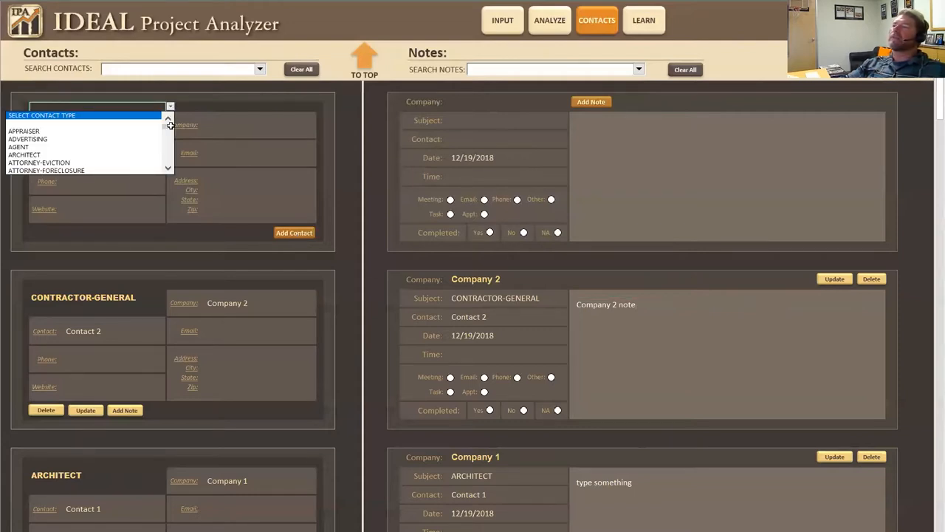
{"action": "mouse_move", "coordinate": [83, 162]}
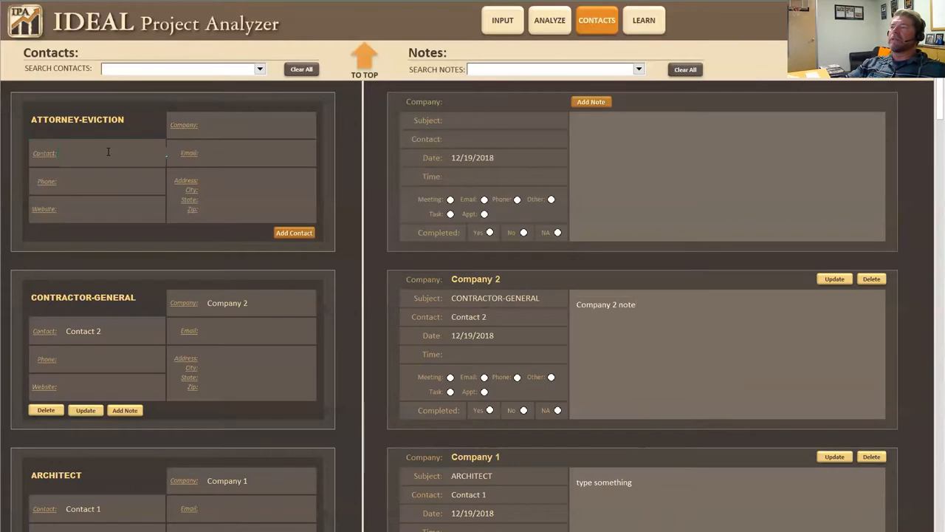
{"action": "type", "text": "Contact 3"}
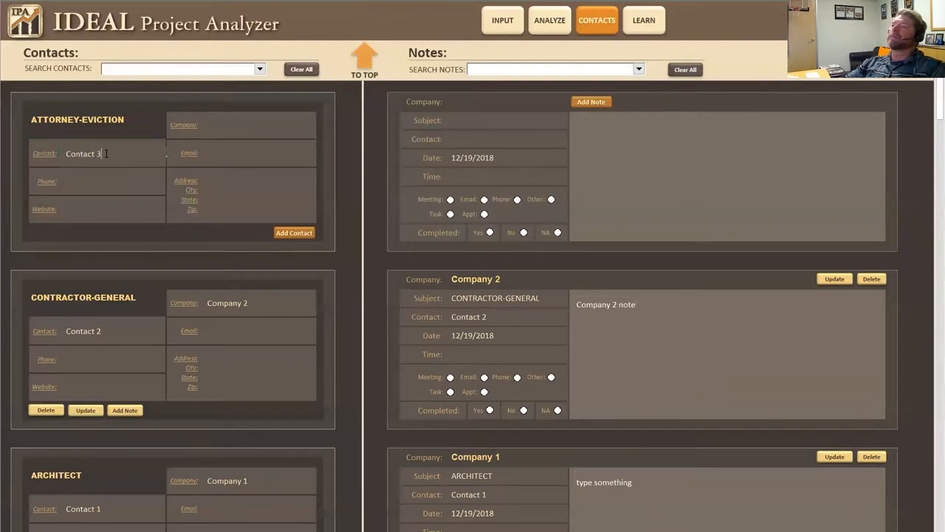
{"action": "left_click", "coordinate": [258, 124]}
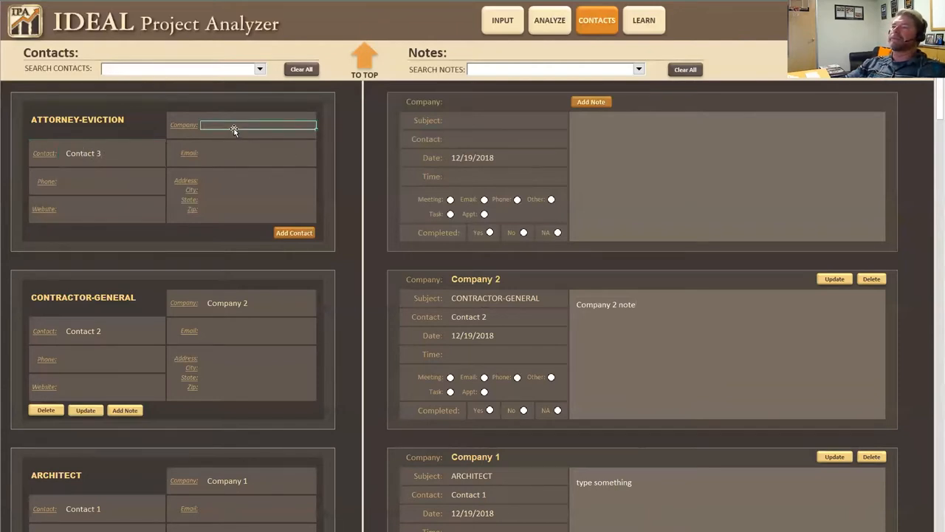
{"action": "type", "text": "Cnmp"}
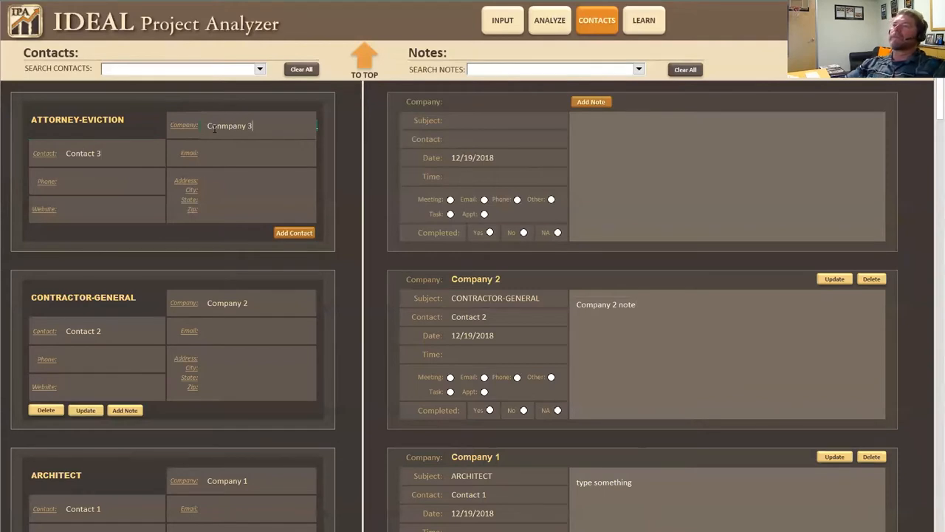
{"action": "mouse_move", "coordinate": [257, 179]}
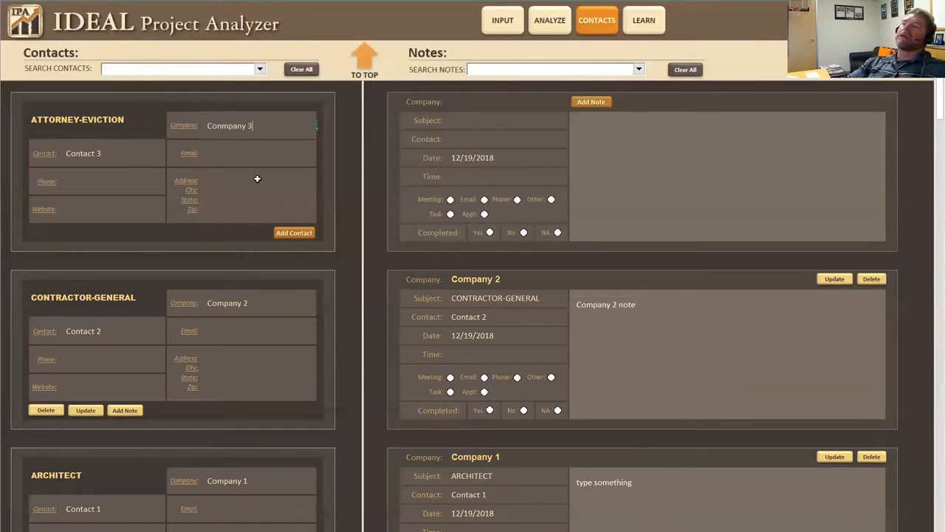
{"action": "left_click", "coordinate": [294, 233]}
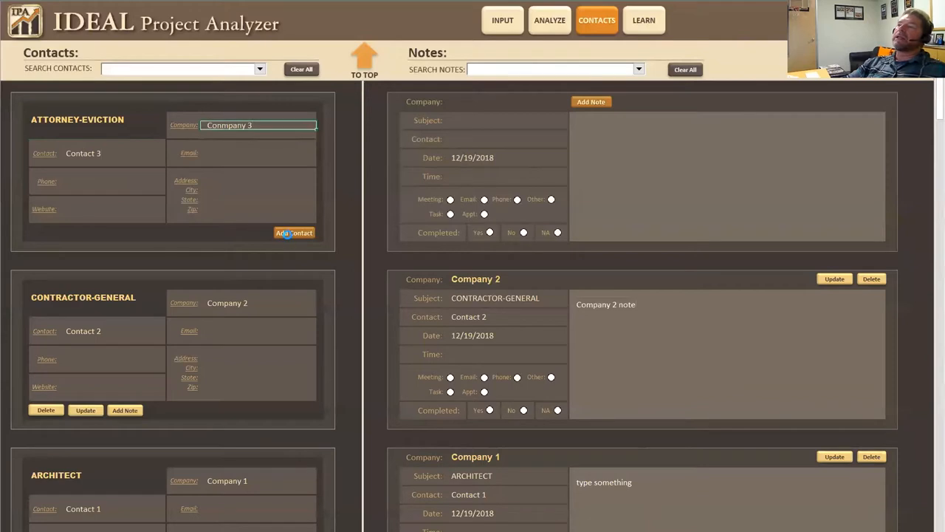
Write 'company 3 note' in Contact 3's linked note and confirm the update
{"action": "left_click", "coordinate": [294, 233]}
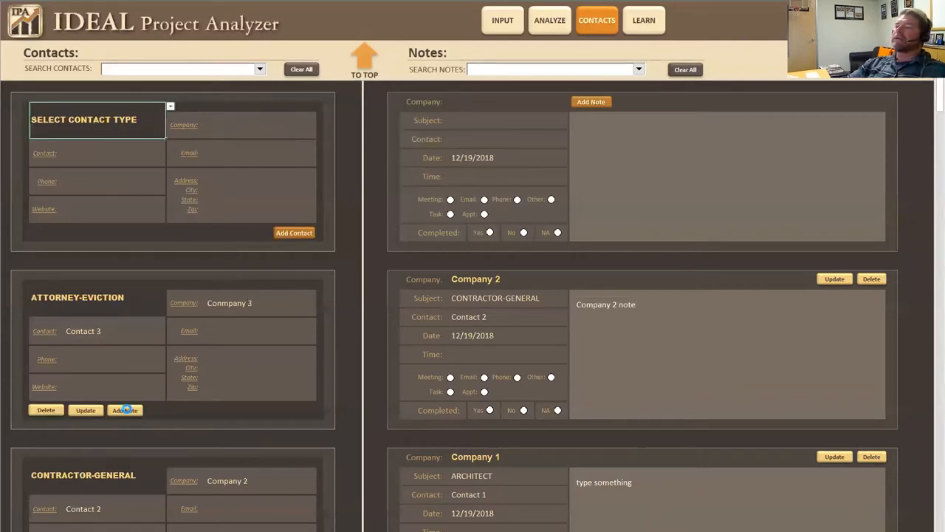
{"action": "left_click", "coordinate": [124, 410]}
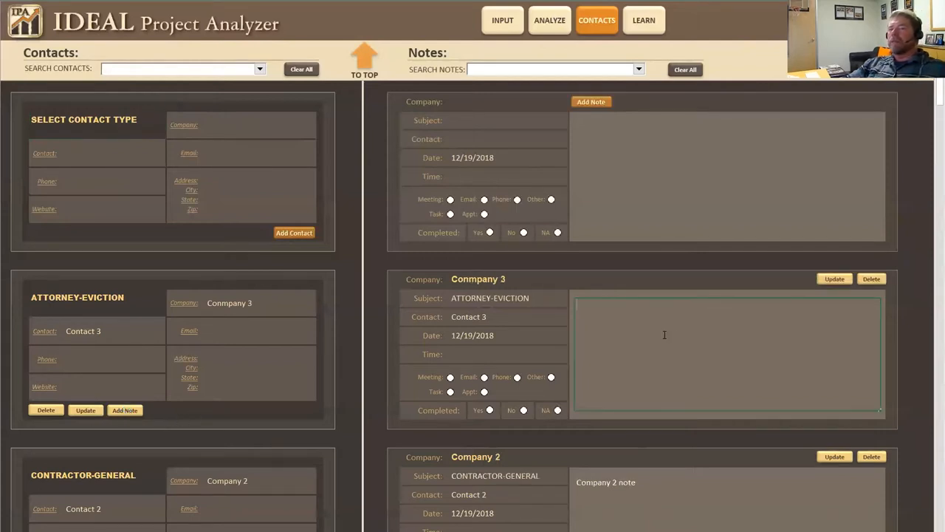
{"action": "type", "text": "compaq"}
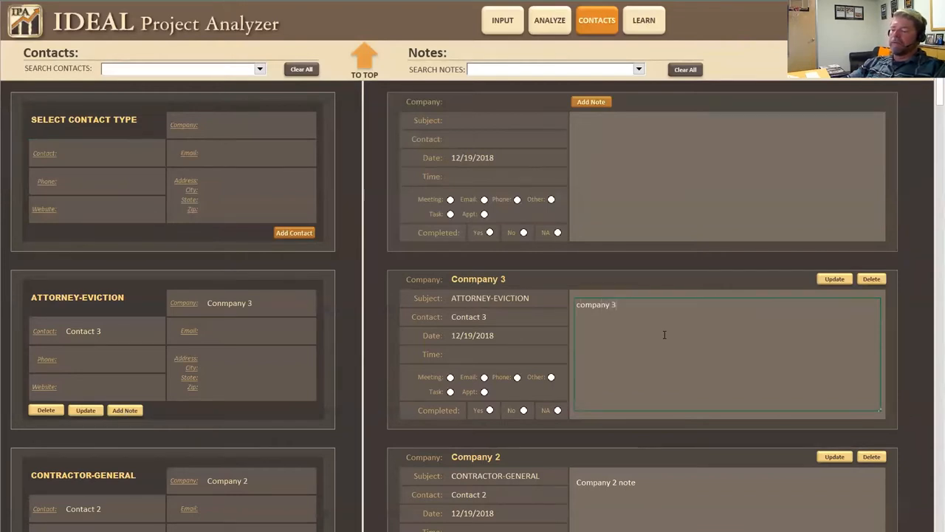
{"action": "type", "text": "noyte"}
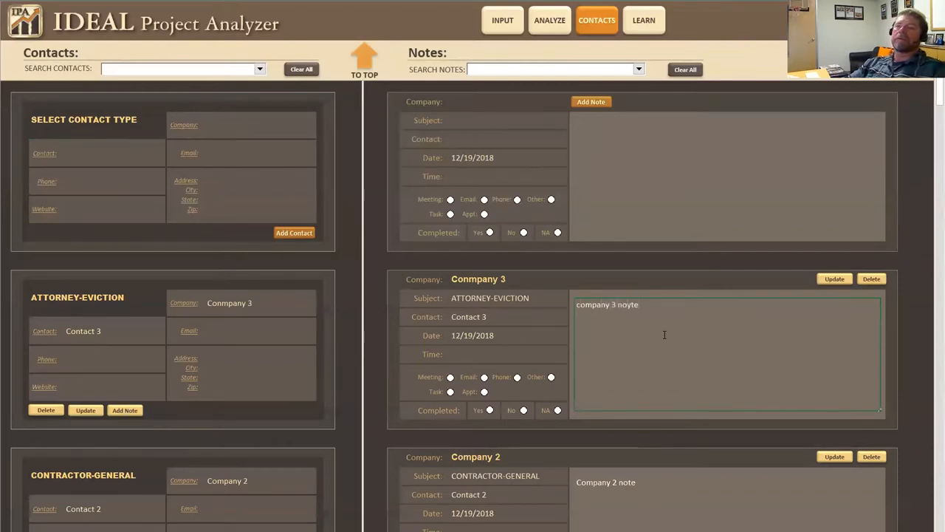
{"action": "type", "text": "note"}
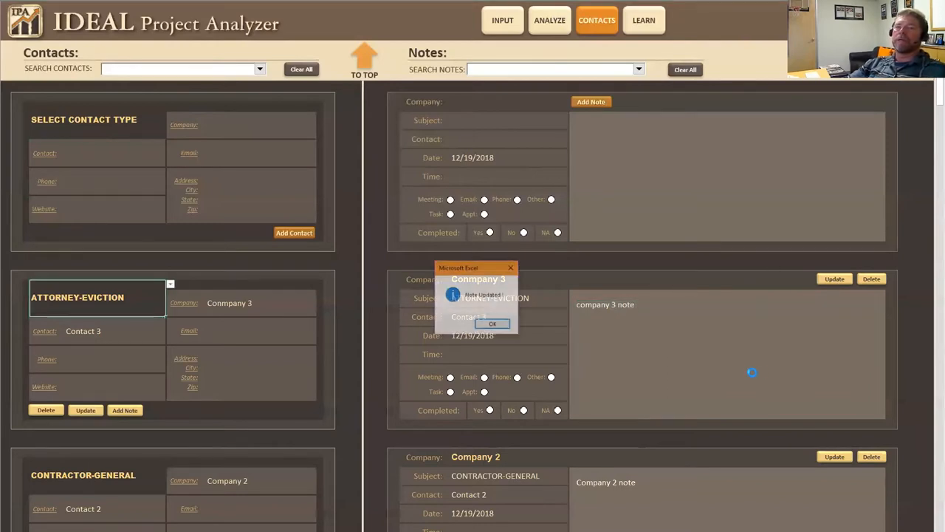
{"action": "left_click", "coordinate": [492, 323]}
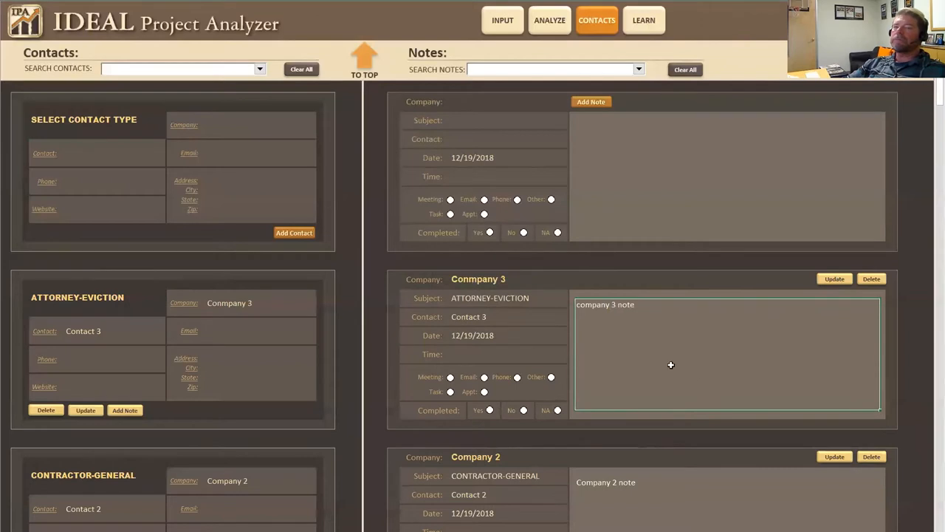
{"action": "scroll", "scroll_direction": "down", "scroll_amount": 3}
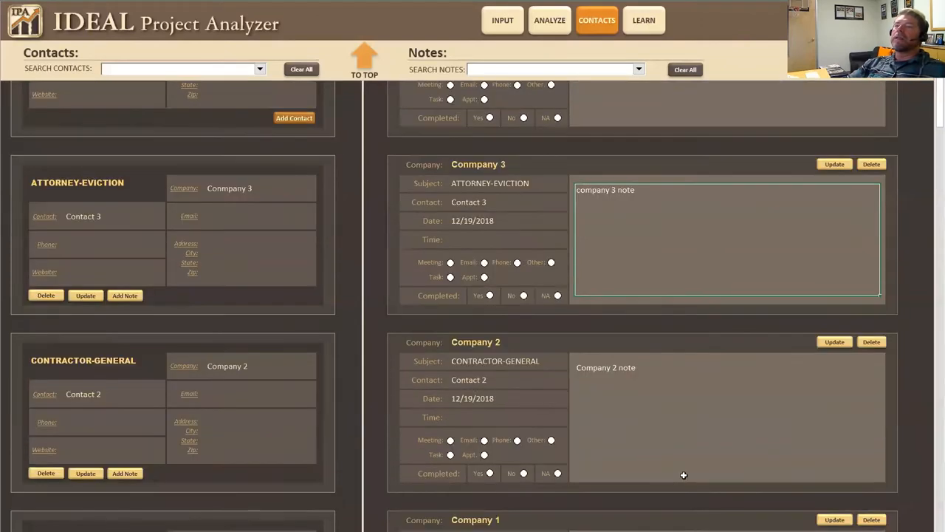
{"action": "scroll", "scroll_direction": "up", "scroll_amount": 3}
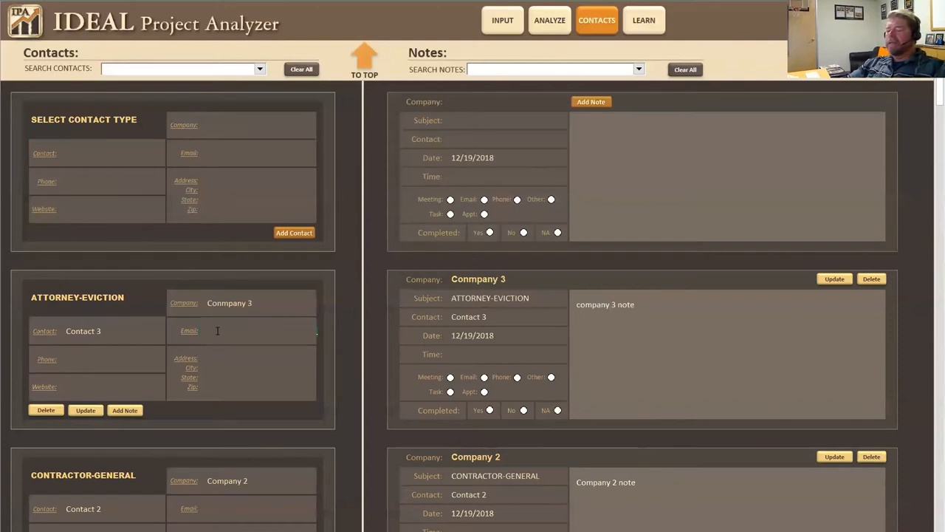
{"action": "type", "text": "jking"}
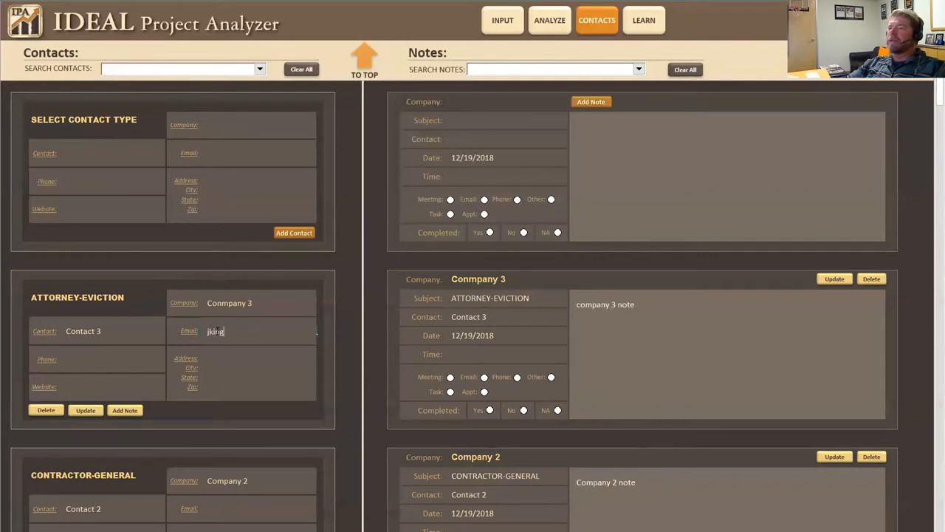
{"action": "type", "text": "@"}
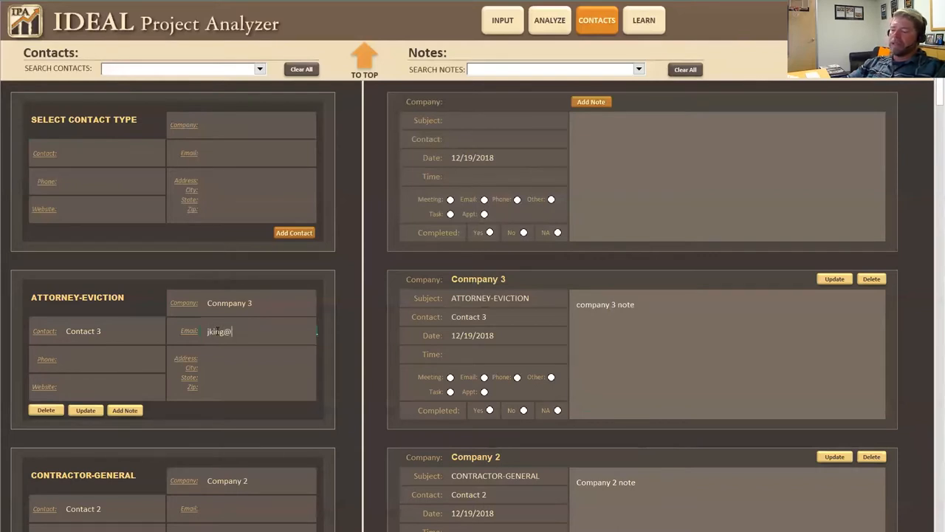
{"action": "type", "text": "company 3."}
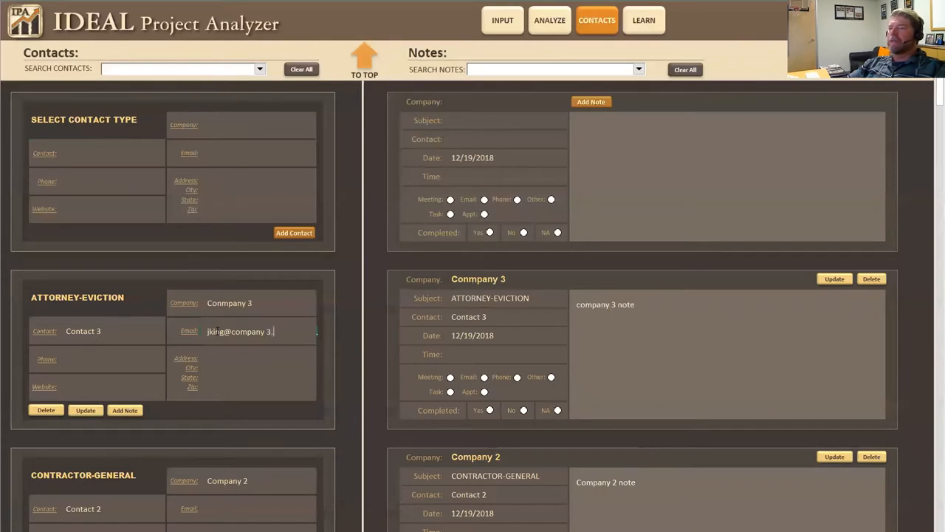
{"action": "type", "text": "com"}
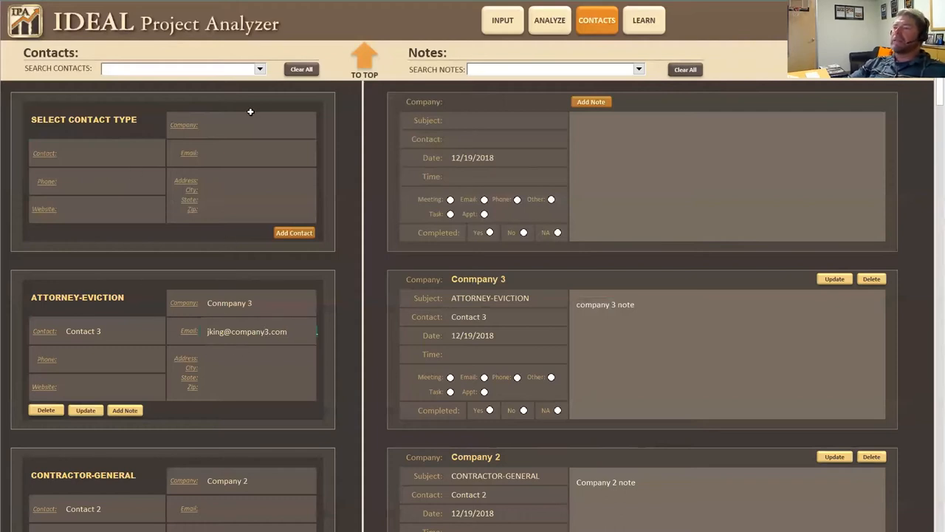
{"action": "left_click", "coordinate": [85, 410]}
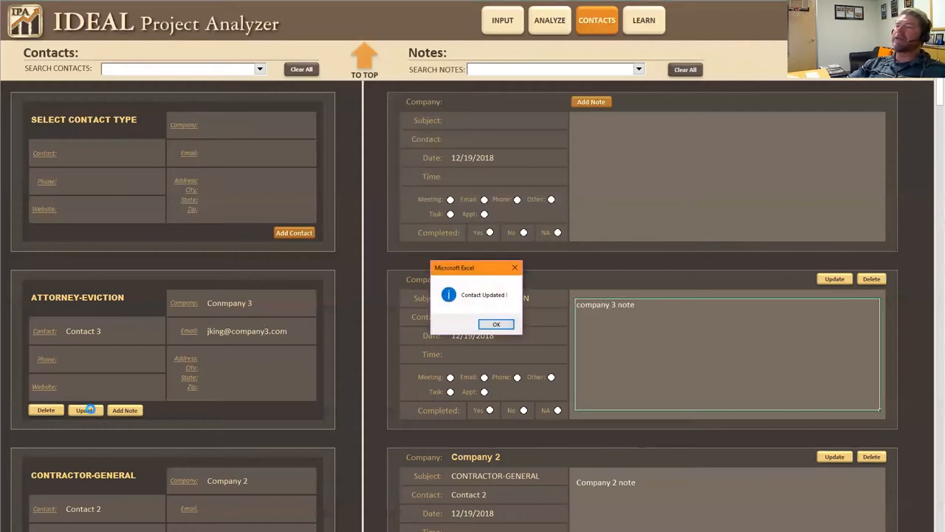
{"action": "left_click", "coordinate": [496, 324]}
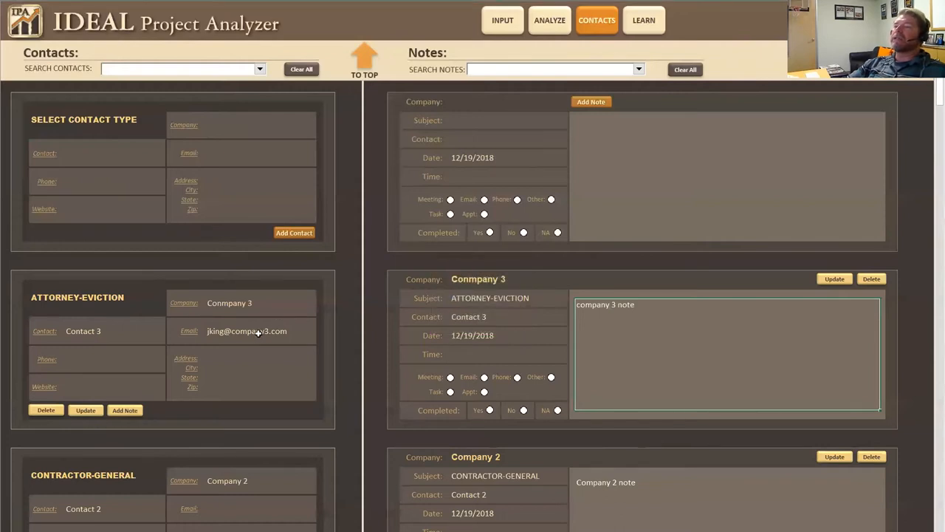
{"action": "left_click", "coordinate": [260, 69]}
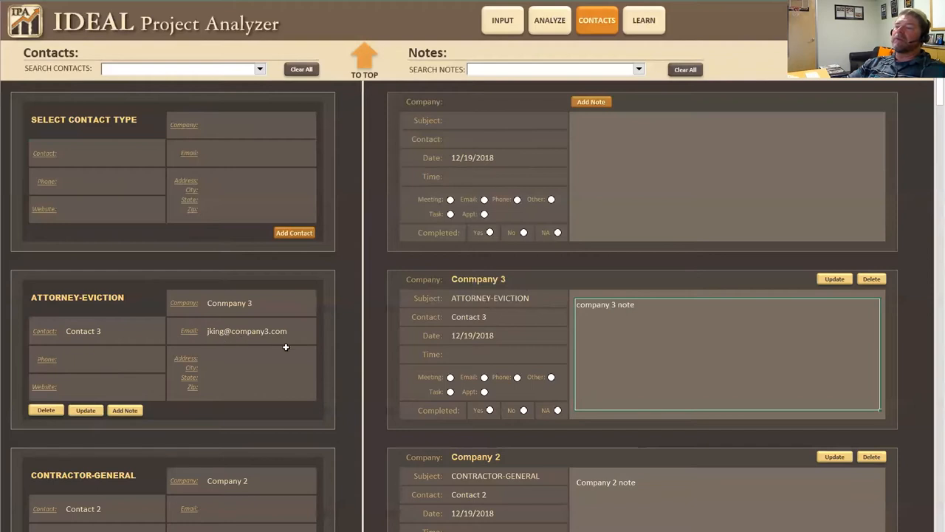
{"action": "mouse_move", "coordinate": [173, 455]}
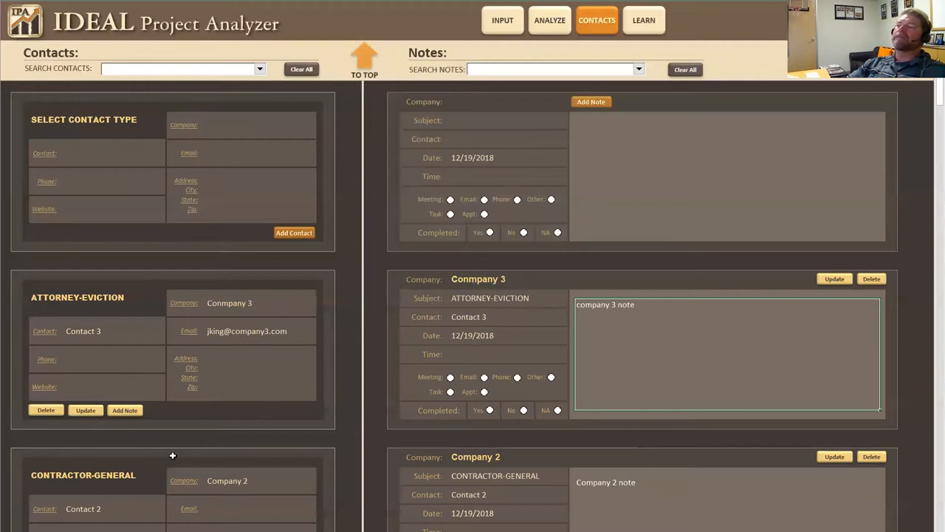
{"action": "mouse_move", "coordinate": [51, 318]}
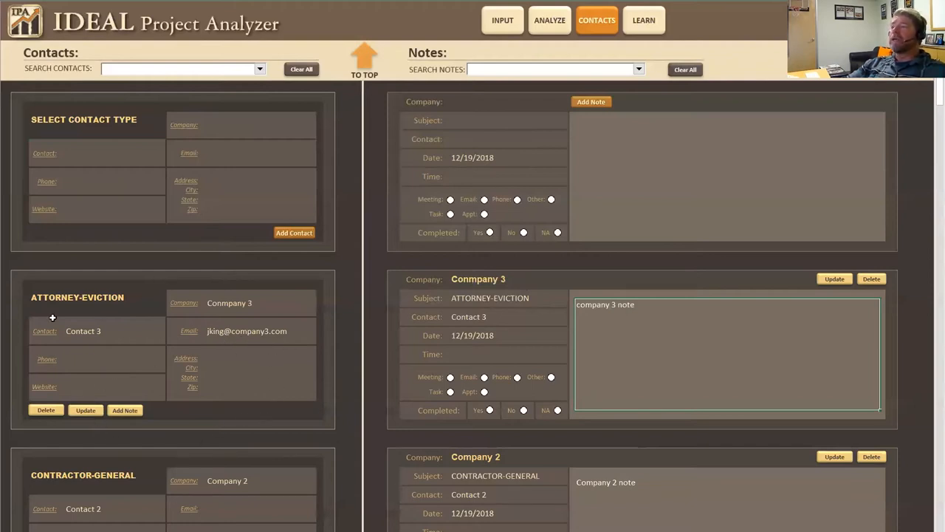
{"action": "scroll", "scroll_direction": "down", "scroll_amount": 3}
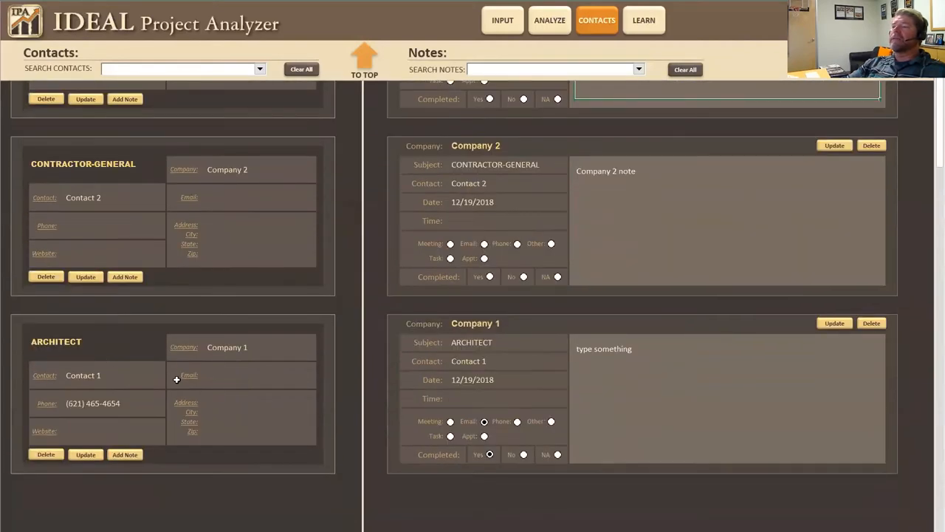
{"action": "mouse_move", "coordinate": [157, 303]}
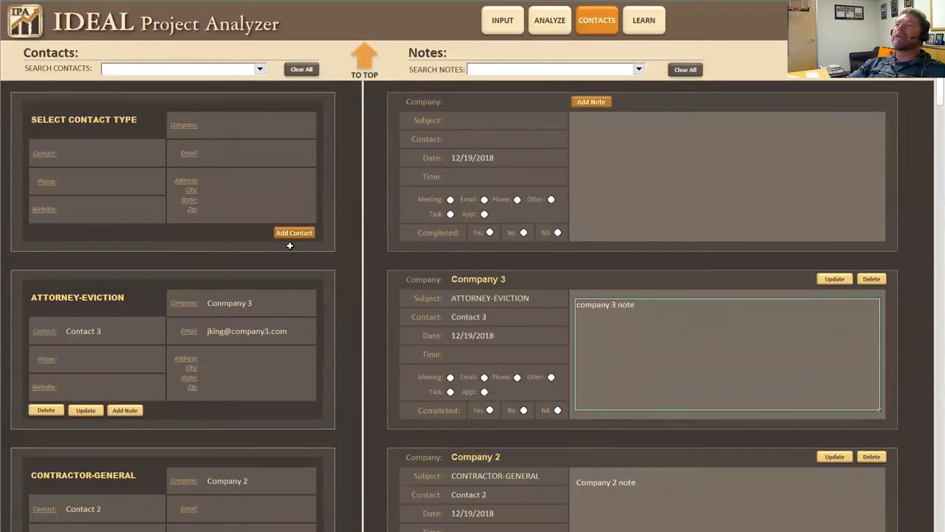
{"action": "mouse_move", "coordinate": [302, 69]}
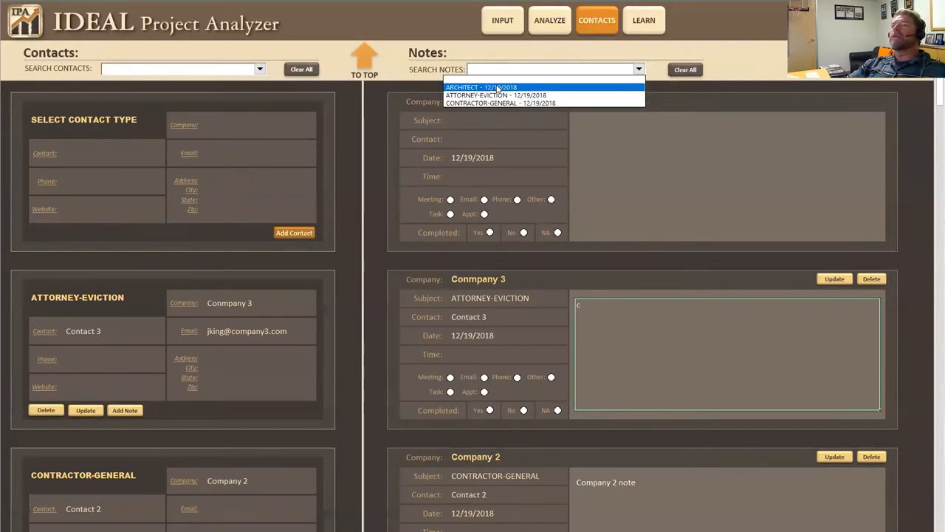
{"action": "mouse_move", "coordinate": [501, 103]}
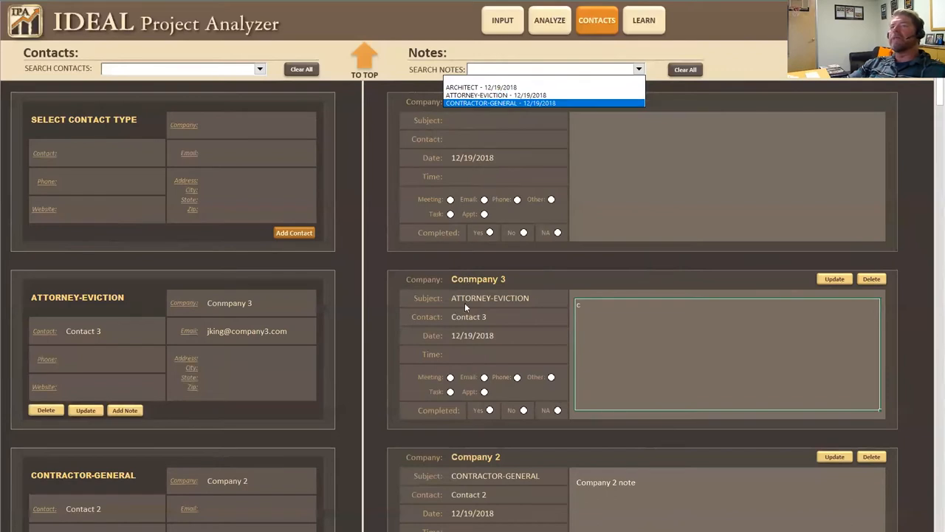
{"action": "mouse_move", "coordinate": [685, 304]}
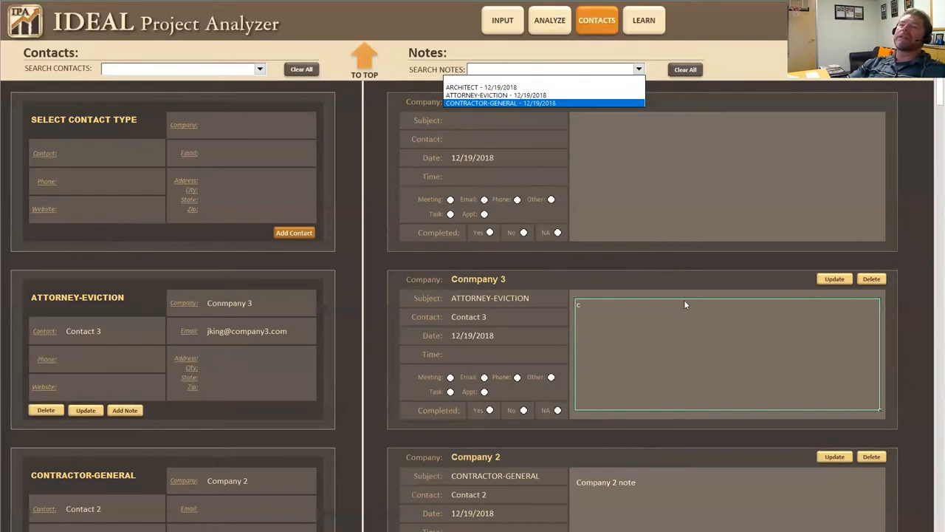
{"action": "mouse_move", "coordinate": [655, 212]}
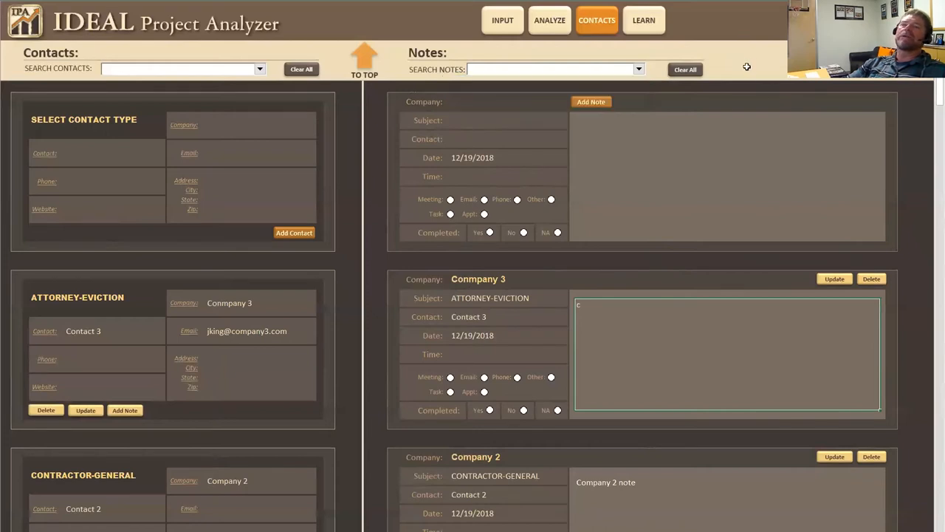
{"action": "mouse_move", "coordinate": [620, 319]}
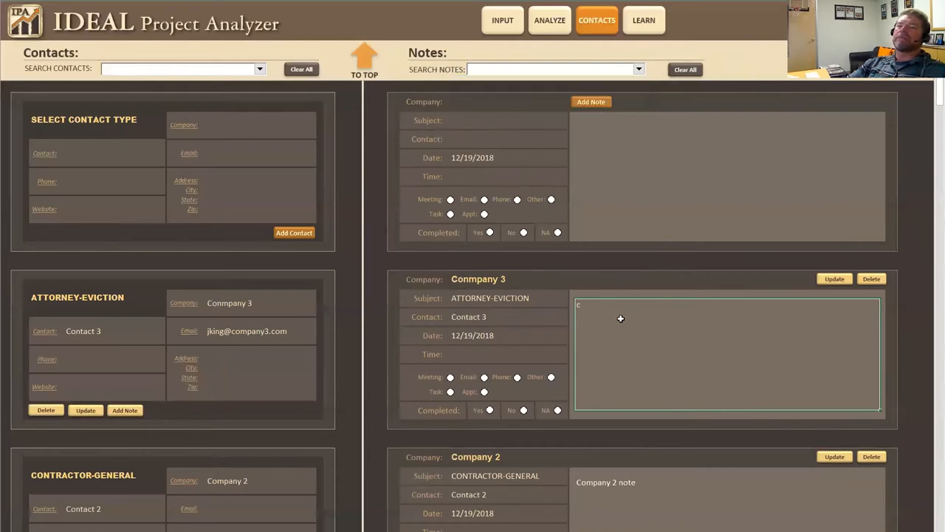
{"action": "type", "text": "company 3 note"}
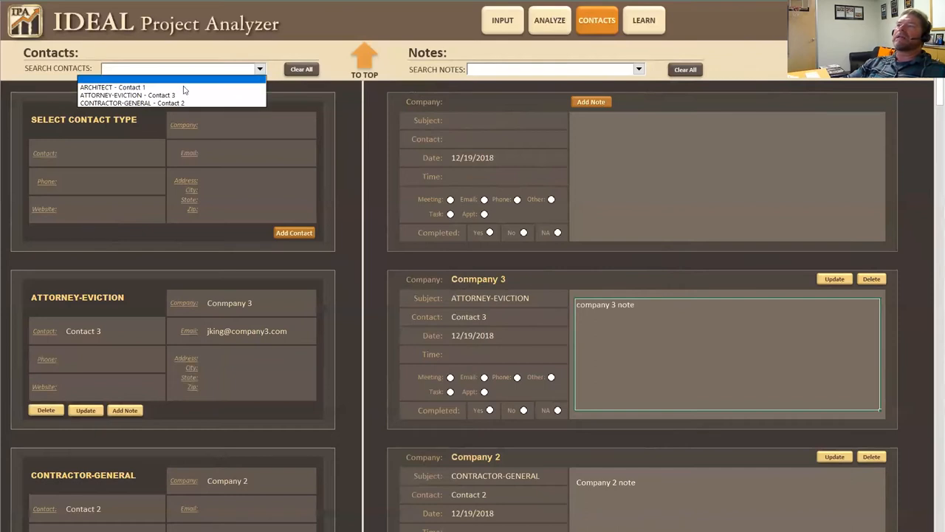
Look up the CONTRACTOR-GENERAL - Contact 2 contact in Search Contacts
{"action": "left_click", "coordinate": [128, 95]}
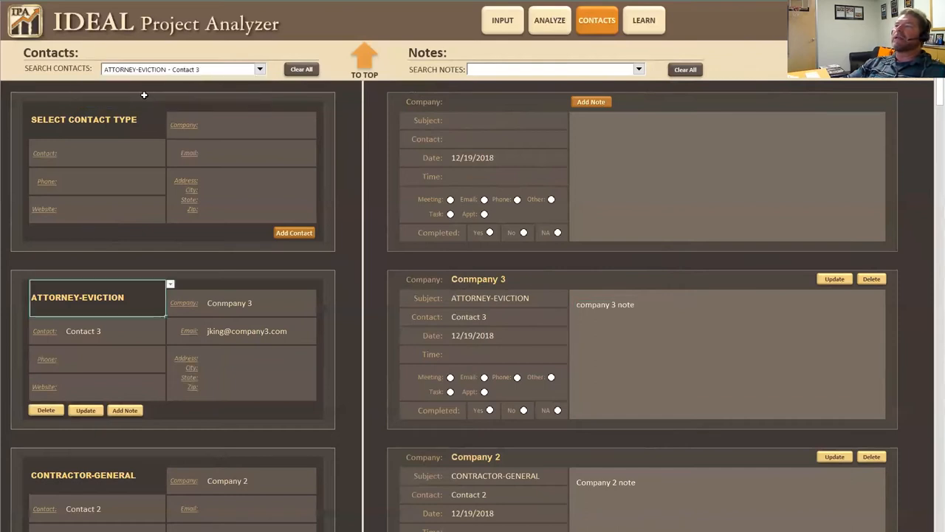
{"action": "mouse_move", "coordinate": [118, 284]}
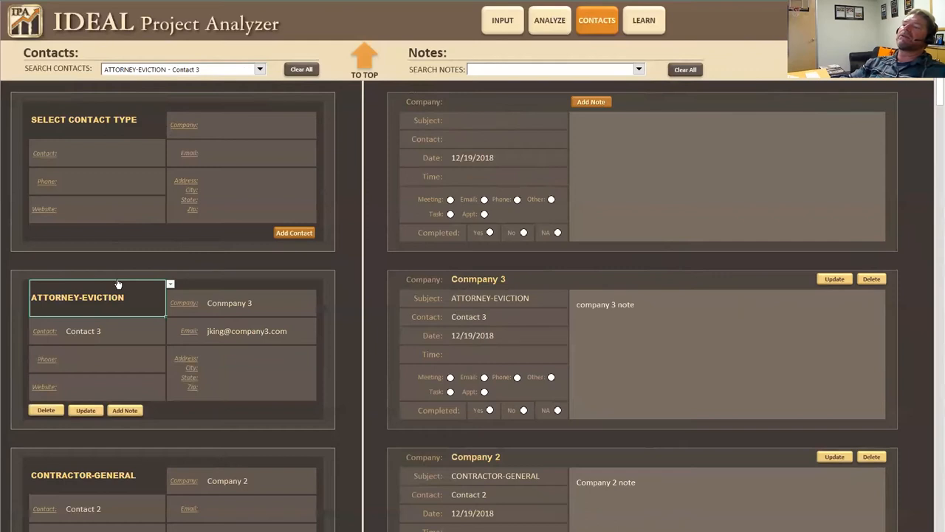
{"action": "left_click", "coordinate": [259, 69]}
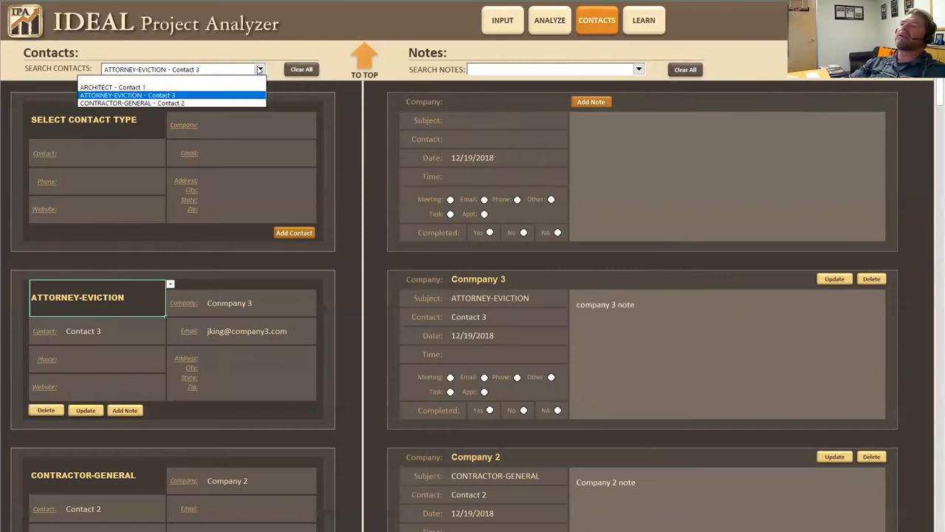
{"action": "left_click", "coordinate": [132, 103]}
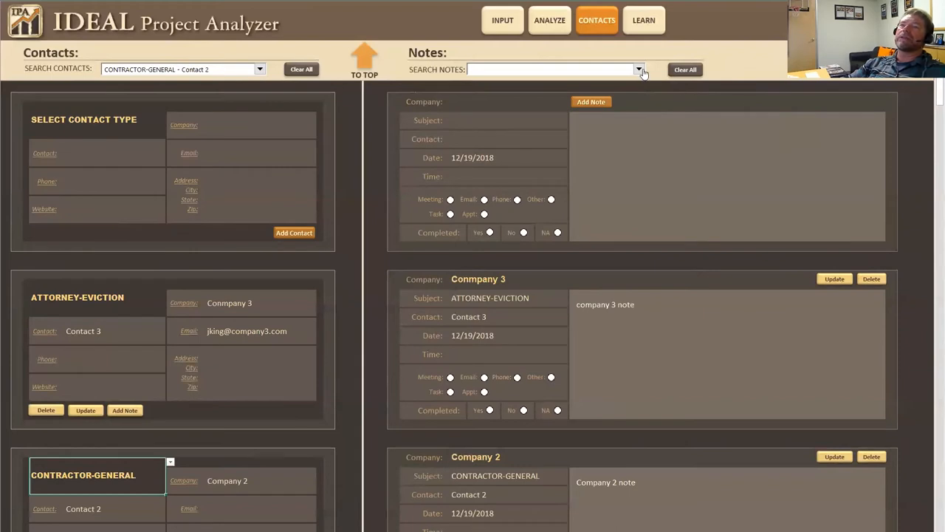
Pick the ATTORNEY-EVICTION - 12/19/2018 note from Search Notes
{"action": "left_click", "coordinate": [638, 69]}
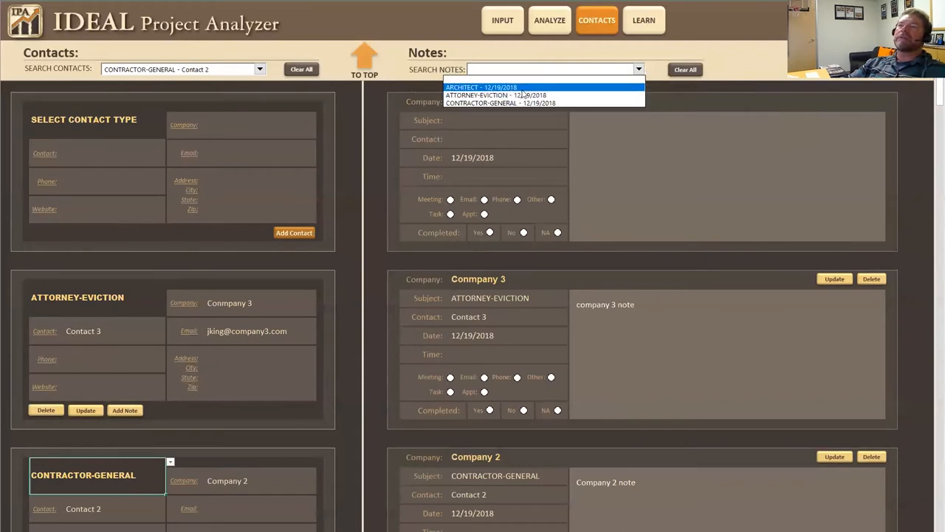
{"action": "mouse_move", "coordinate": [495, 94]}
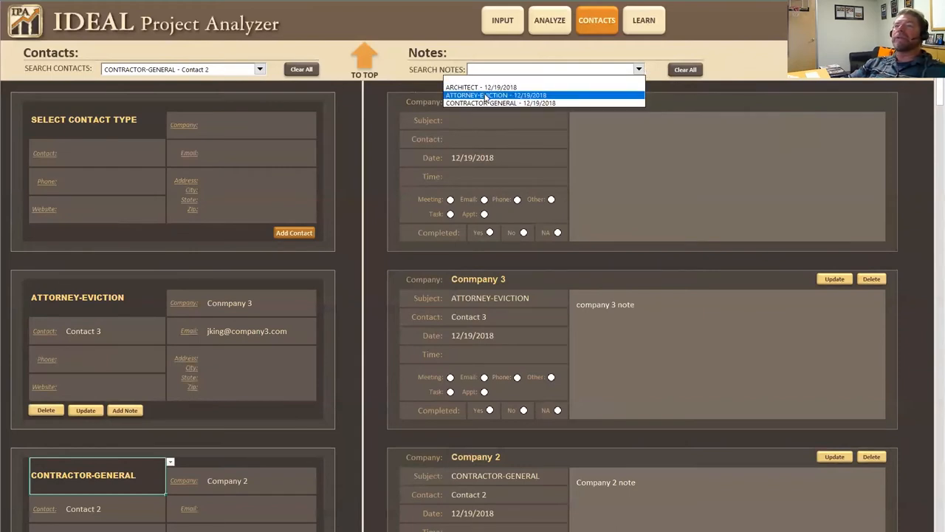
{"action": "left_click", "coordinate": [495, 94]}
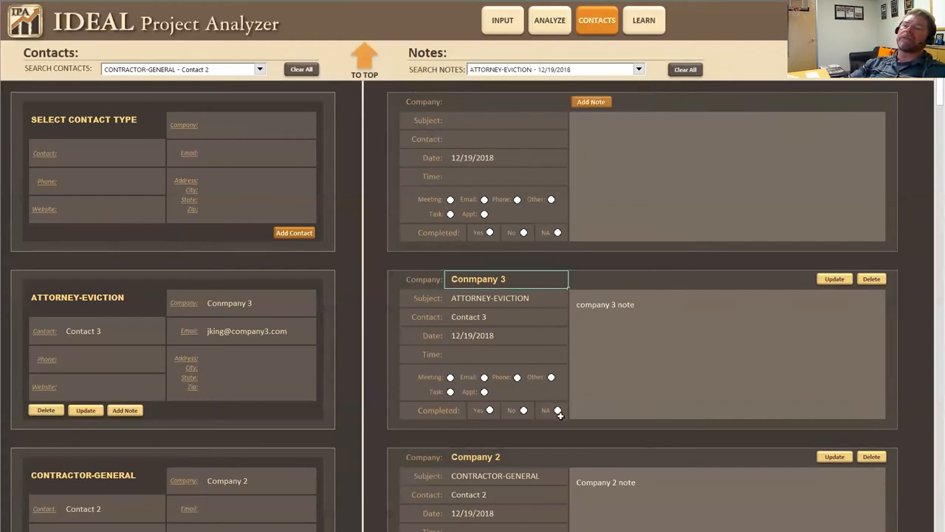
{"action": "mouse_move", "coordinate": [568, 379]}
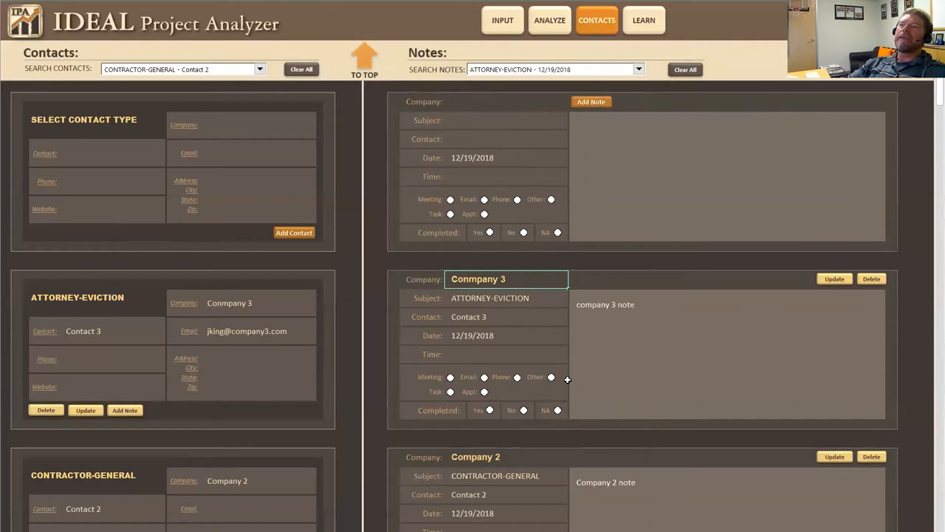
{"action": "left_click", "coordinate": [638, 69]}
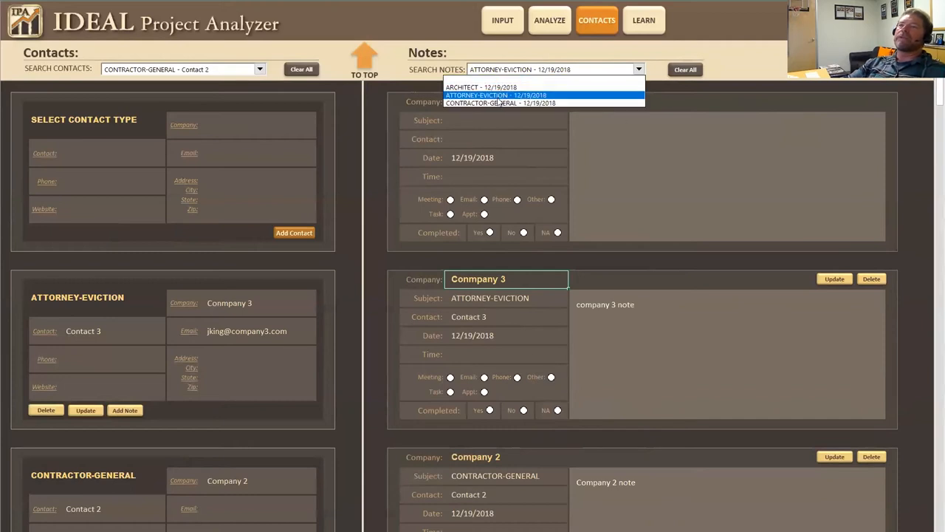
{"action": "mouse_move", "coordinate": [576, 102]}
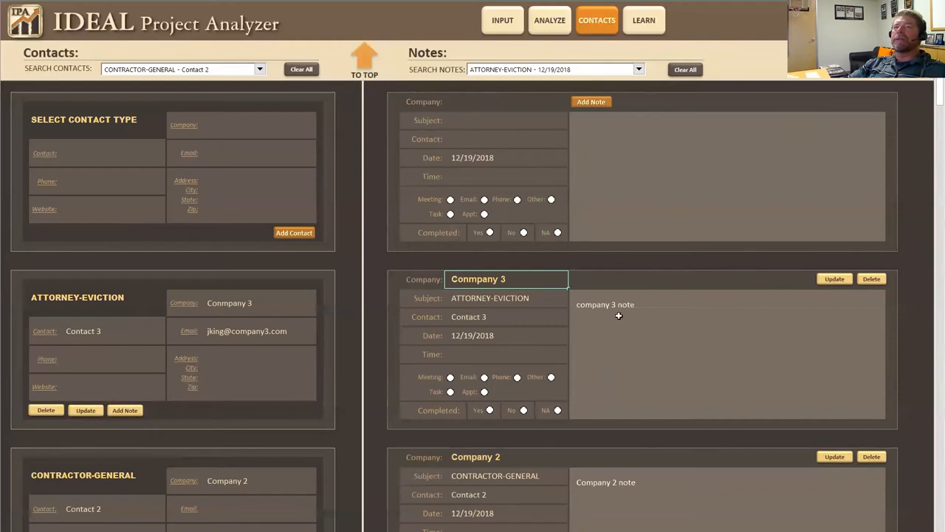
Use Clear All beside Search Contacts and beside Search Notes
{"action": "scroll", "scroll_direction": "down", "scroll_amount": 3}
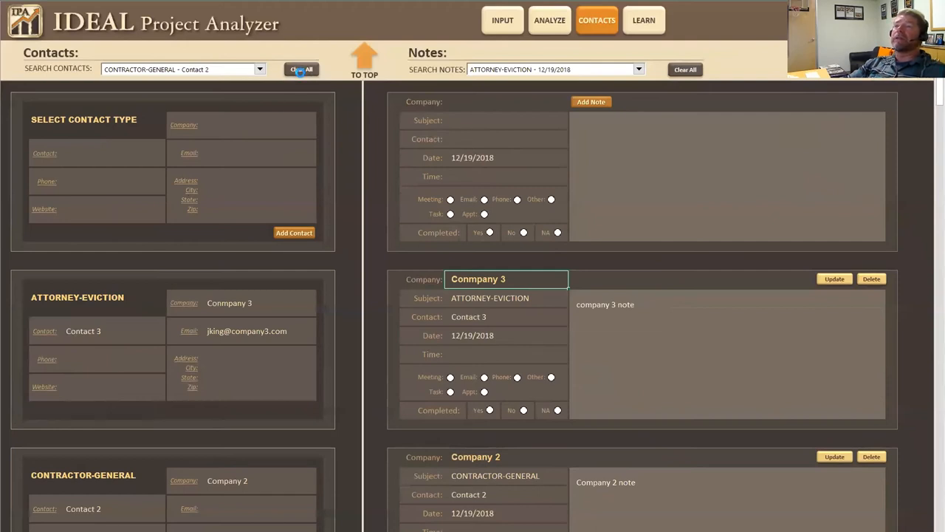
{"action": "left_click", "coordinate": [301, 69]}
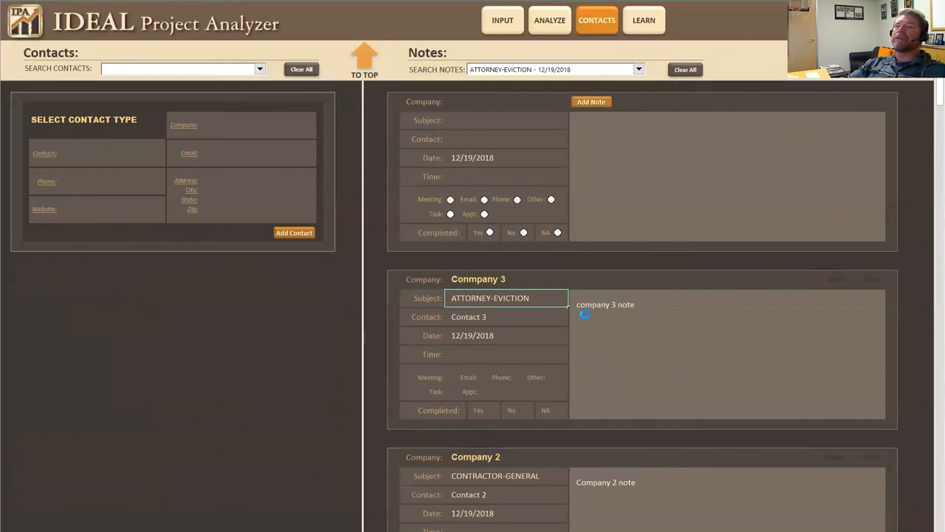
{"action": "left_click", "coordinate": [685, 69]}
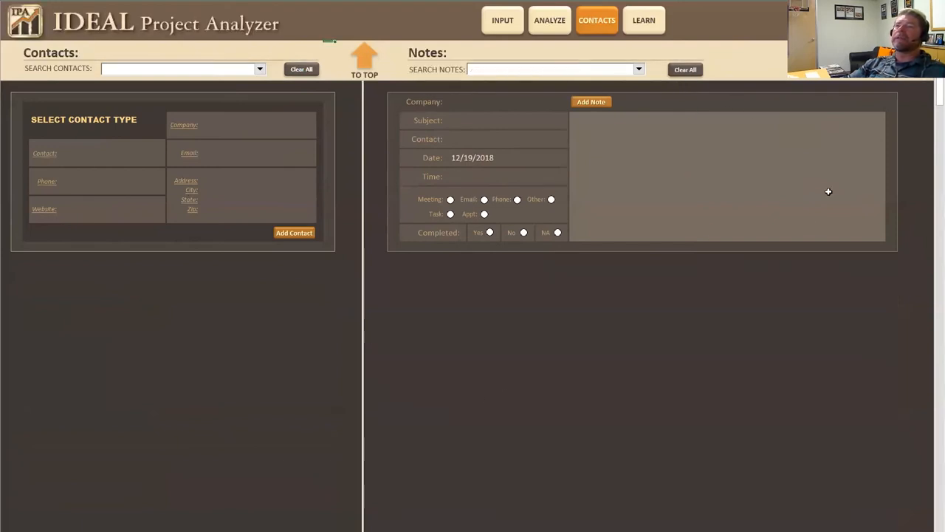
{"action": "mouse_move", "coordinate": [706, 141]}
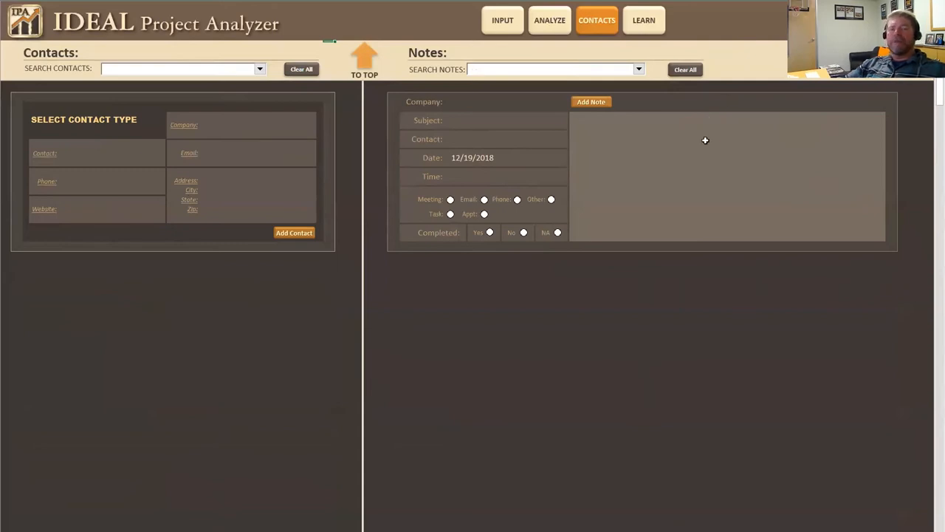
{"action": "mouse_move", "coordinate": [646, 380]}
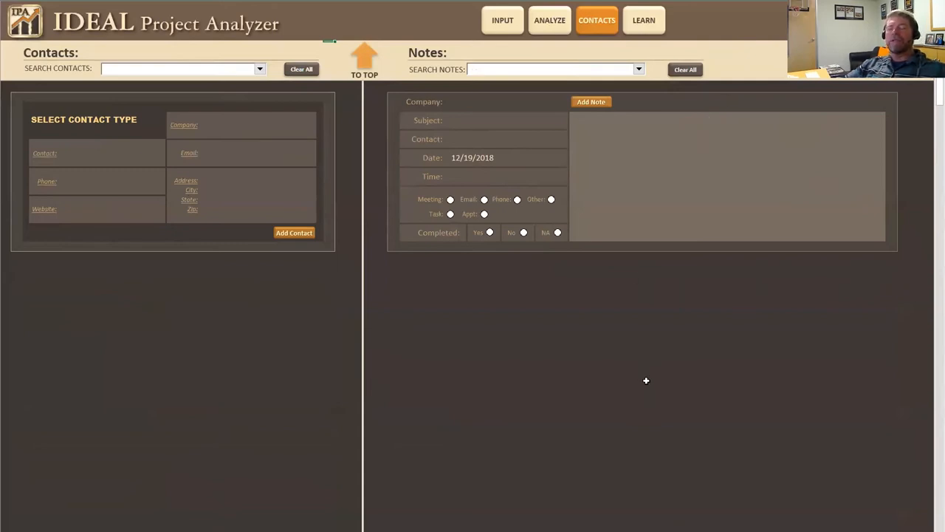
{"action": "mouse_move", "coordinate": [658, 363]}
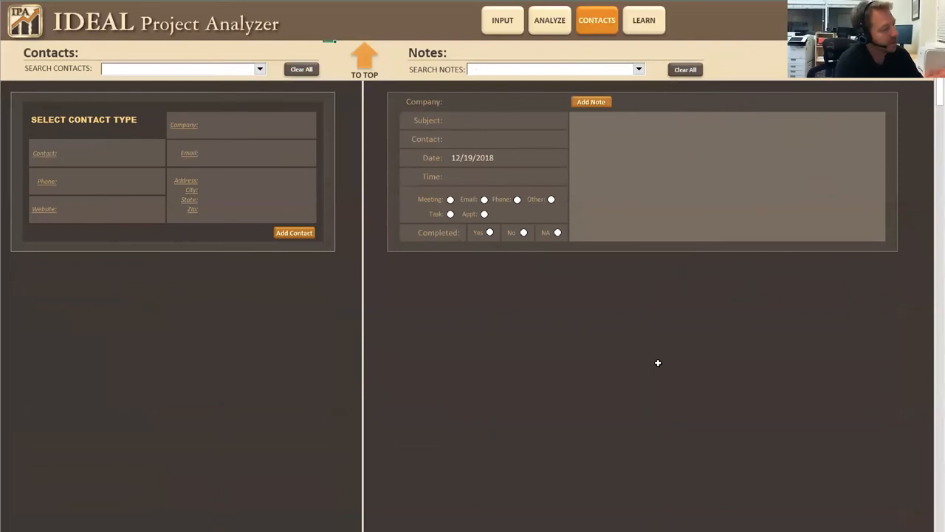
{"action": "mouse_move", "coordinate": [653, 365]}
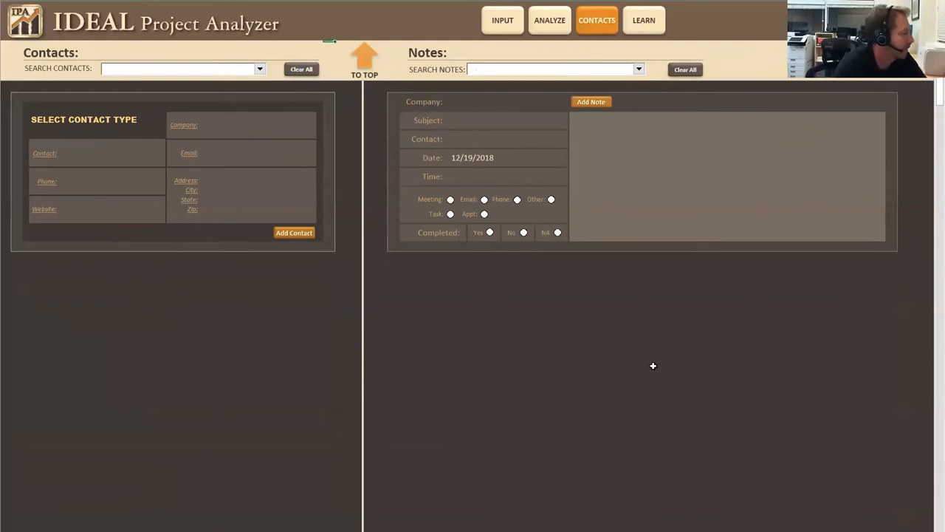
{"action": "mouse_move", "coordinate": [547, 298]}
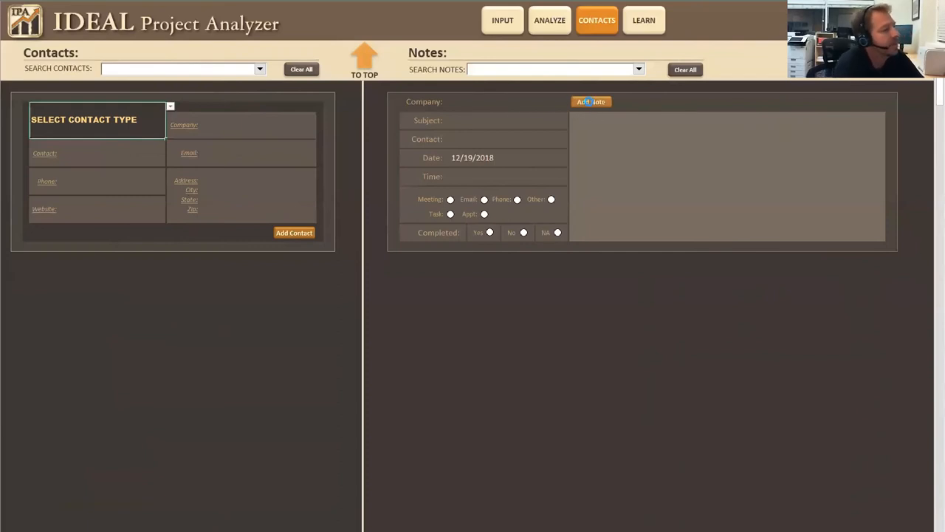
{"action": "mouse_move", "coordinate": [584, 268]}
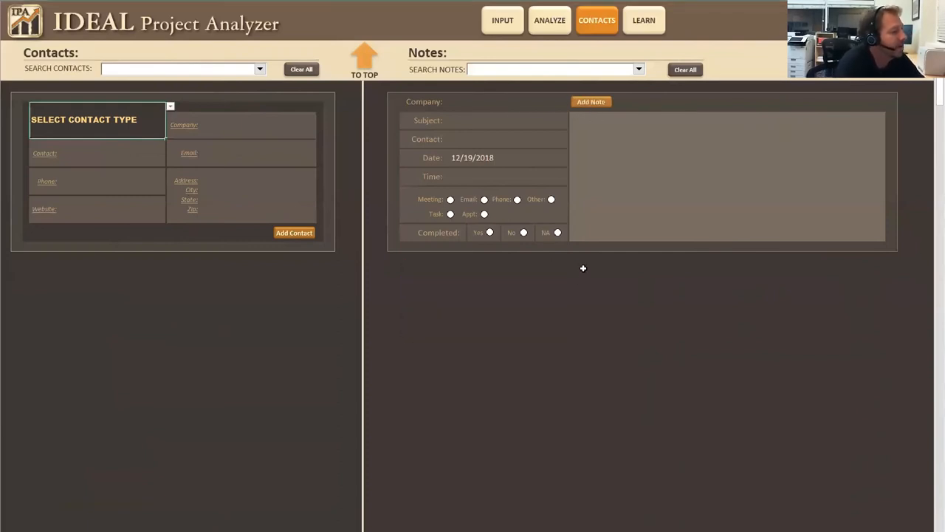
Try adding a note 'qwewqewqewqeqewqewqe' without a subject and dismiss the warning
{"action": "type", "text": "qwewqewqewqeqewqewqe"}
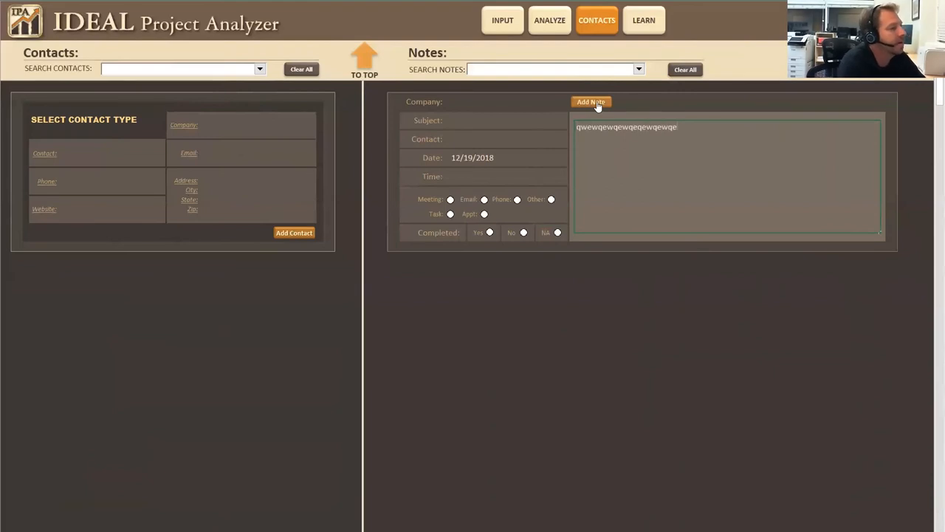
{"action": "left_click", "coordinate": [591, 102]}
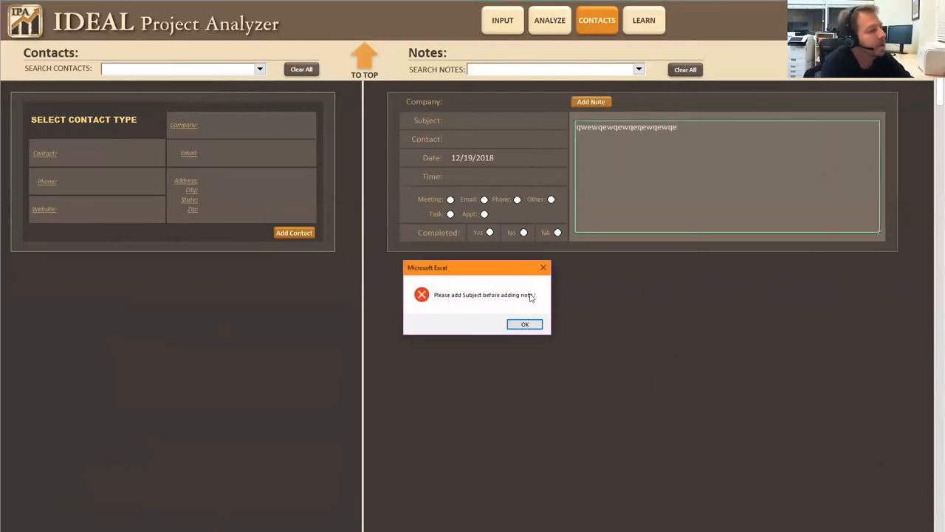
{"action": "left_click", "coordinate": [524, 324]}
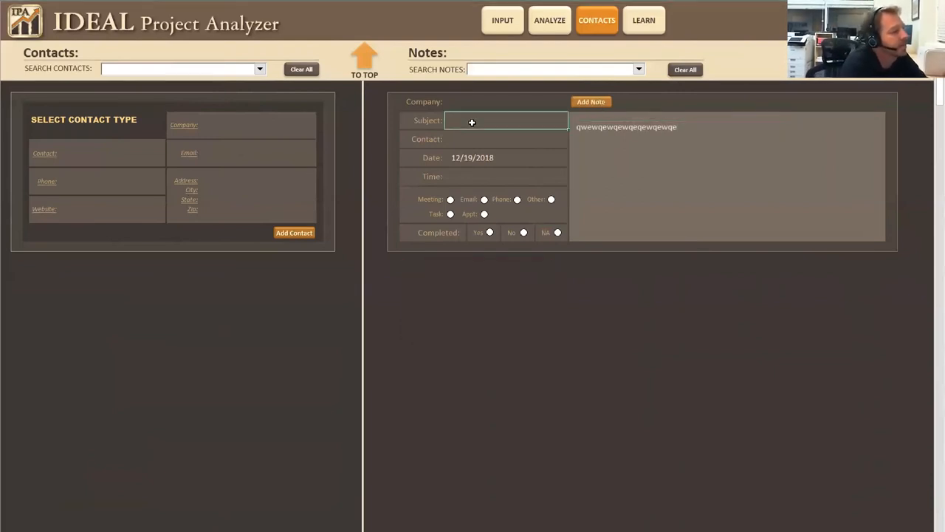
Enter subject 'wqewqewqewq', add the note, and save it with Update
{"action": "type", "text": "wqewqewqewq"}
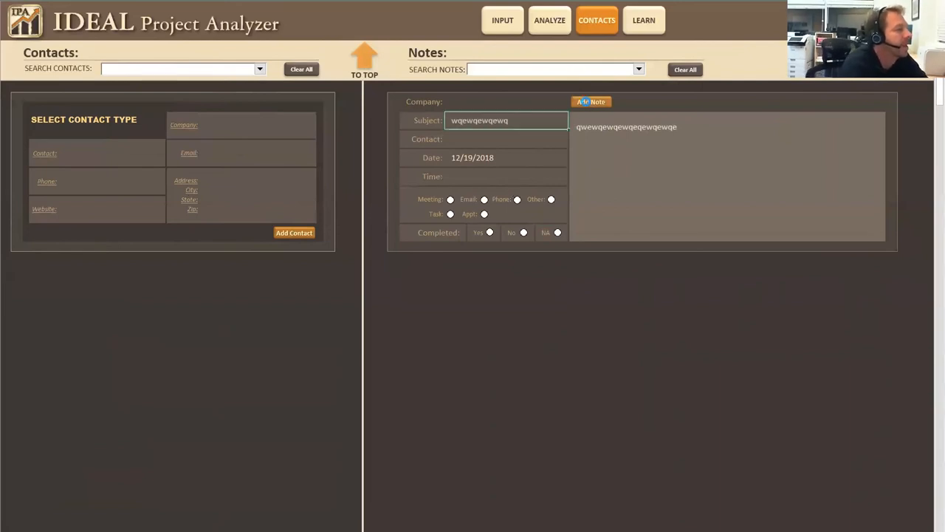
{"action": "left_click", "coordinate": [591, 102]}
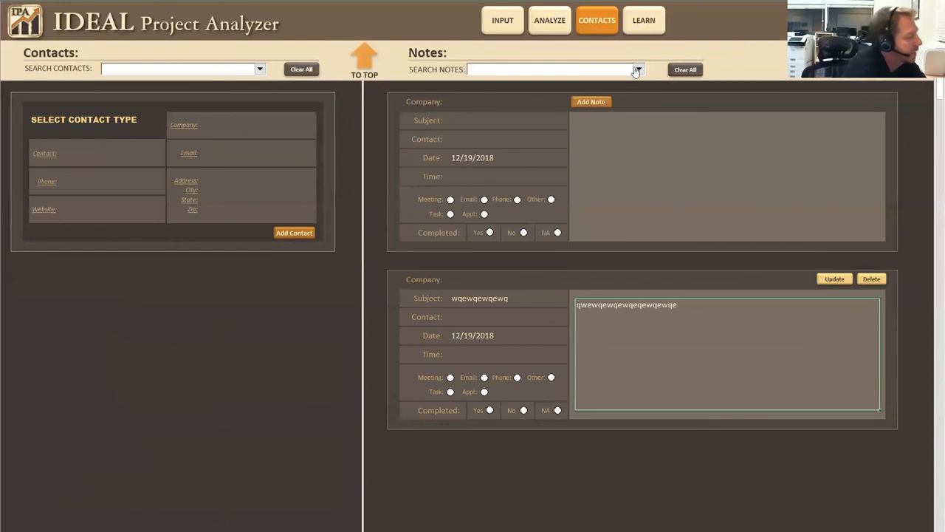
{"action": "left_click", "coordinate": [638, 69]}
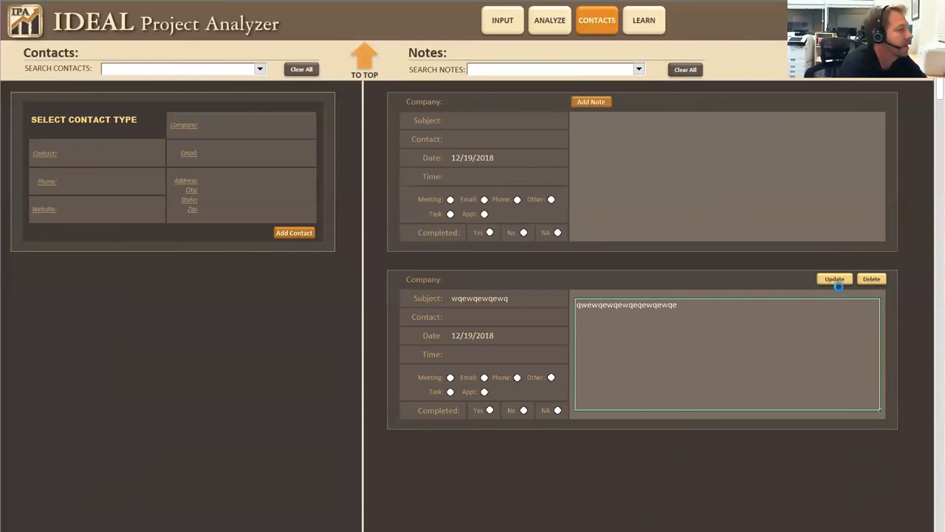
{"action": "left_click", "coordinate": [872, 279]}
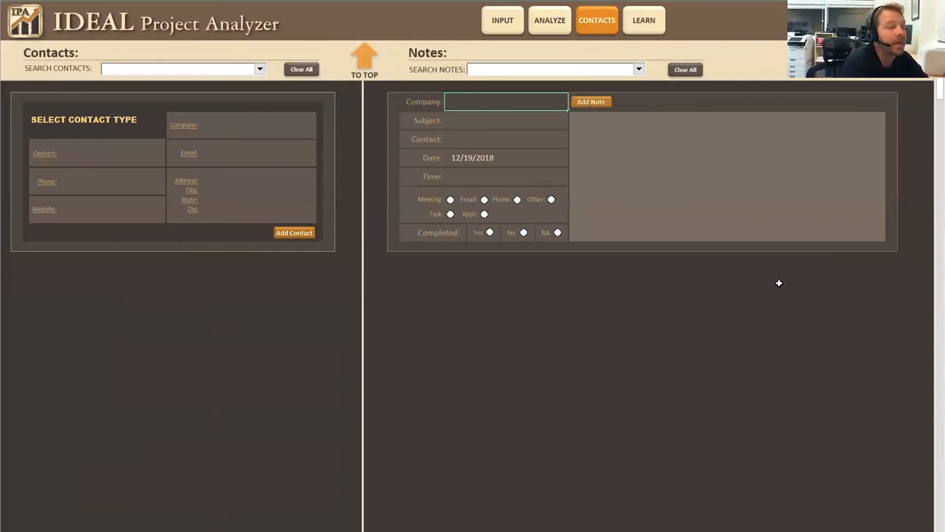
{"action": "mouse_move", "coordinate": [667, 99]}
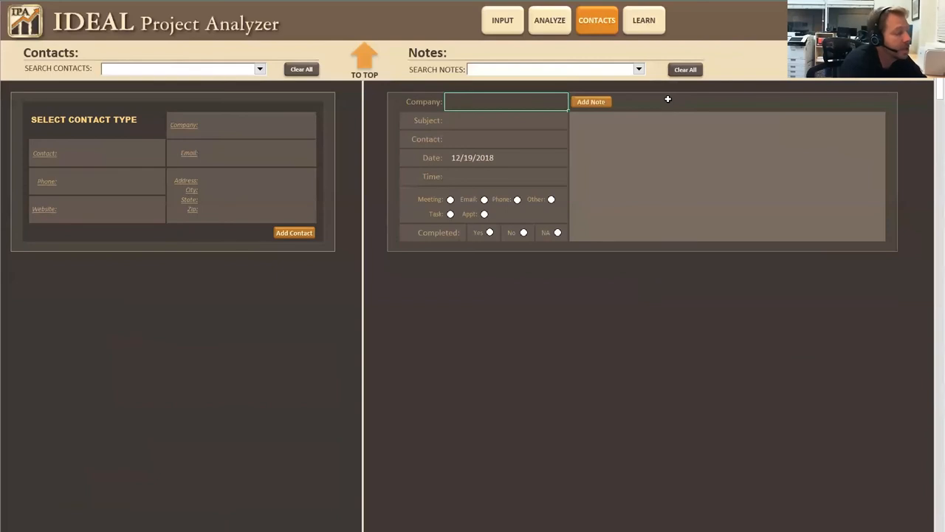
{"action": "mouse_move", "coordinate": [713, 259]}
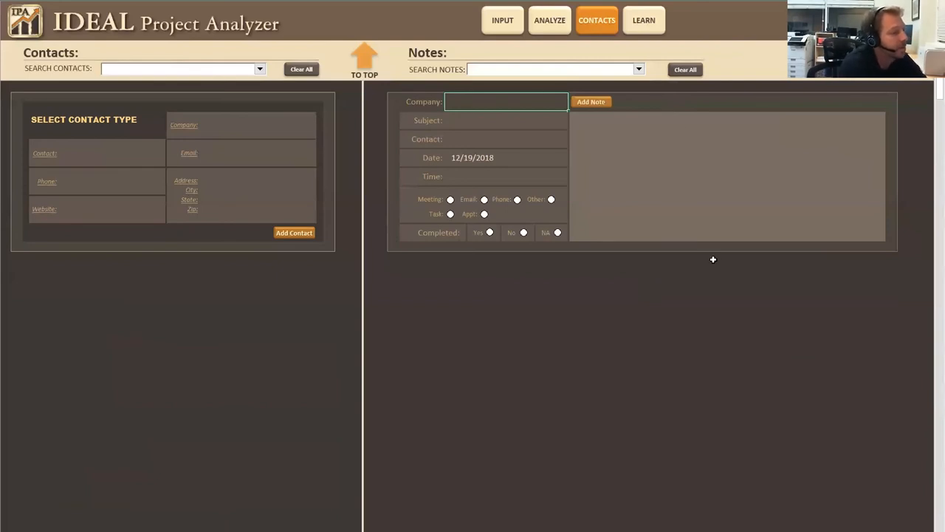